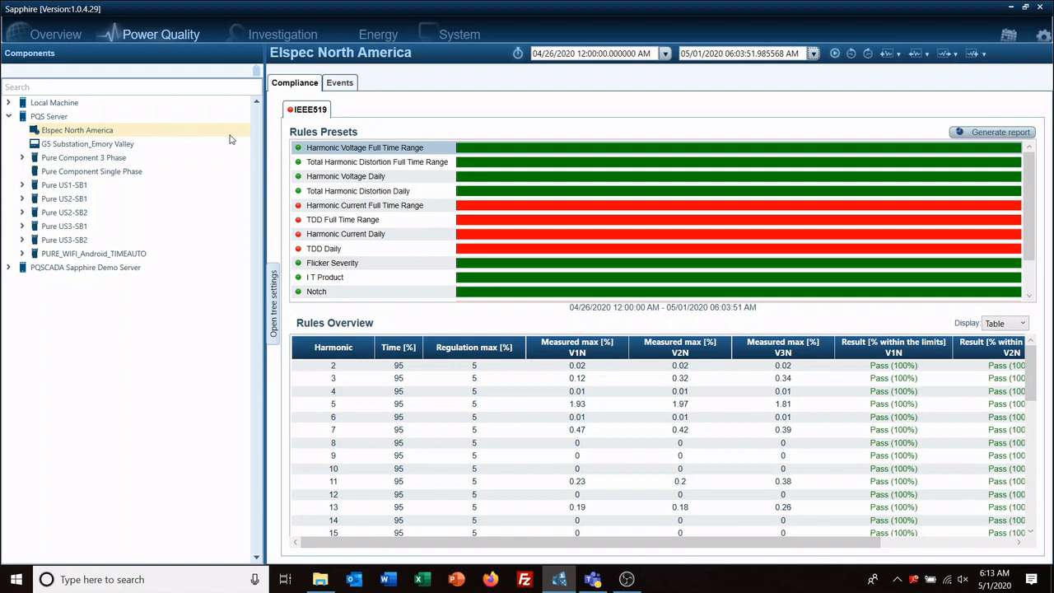
{"action": "mouse_move", "coordinate": [161, 33]}
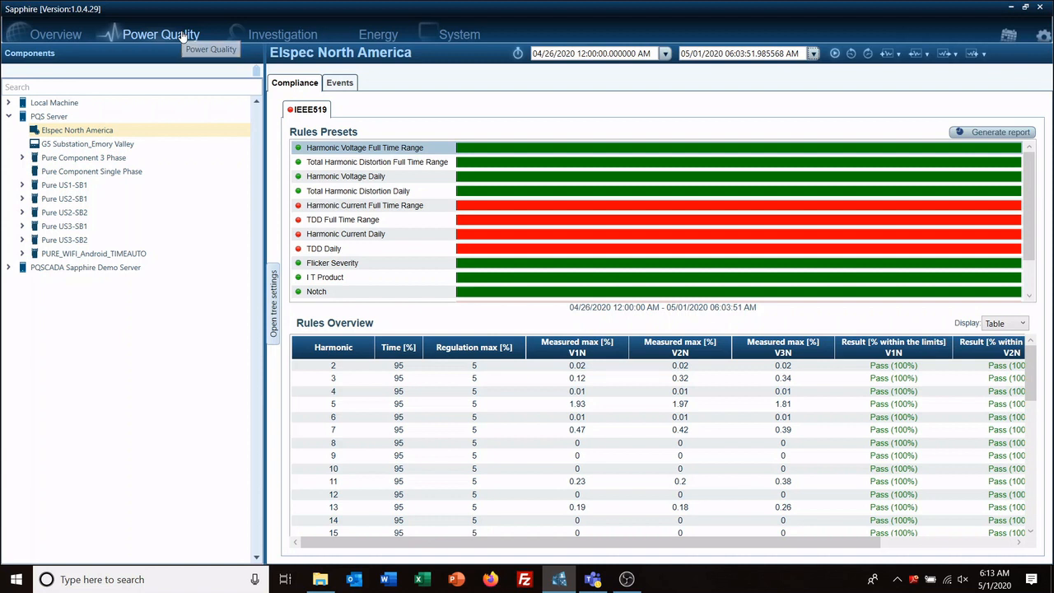
{"action": "mouse_move", "coordinate": [162, 33]}
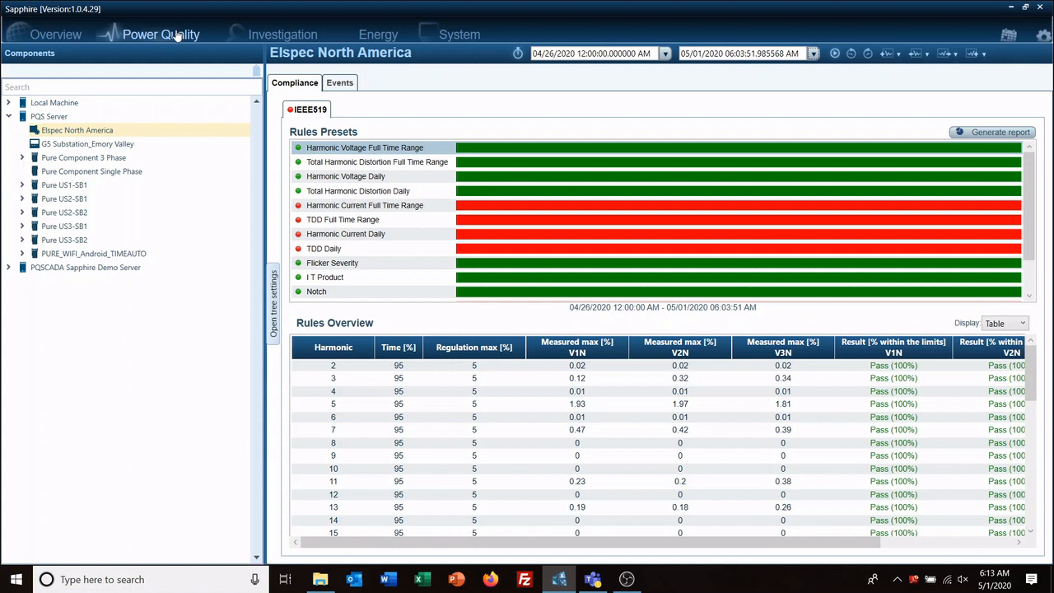
{"action": "mouse_move", "coordinate": [121, 100]}
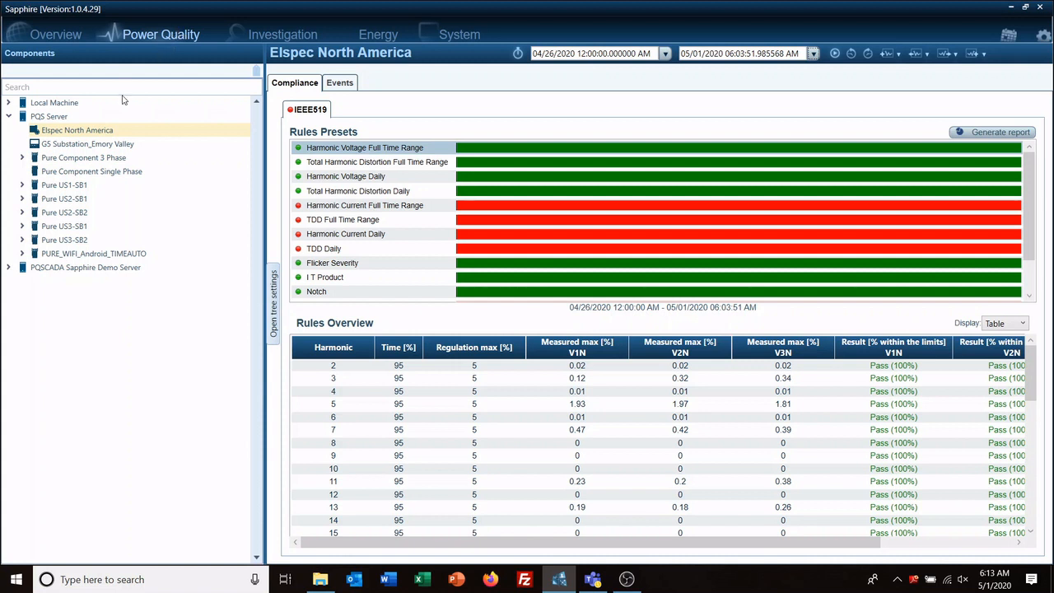
{"action": "mouse_move", "coordinate": [76, 249]}
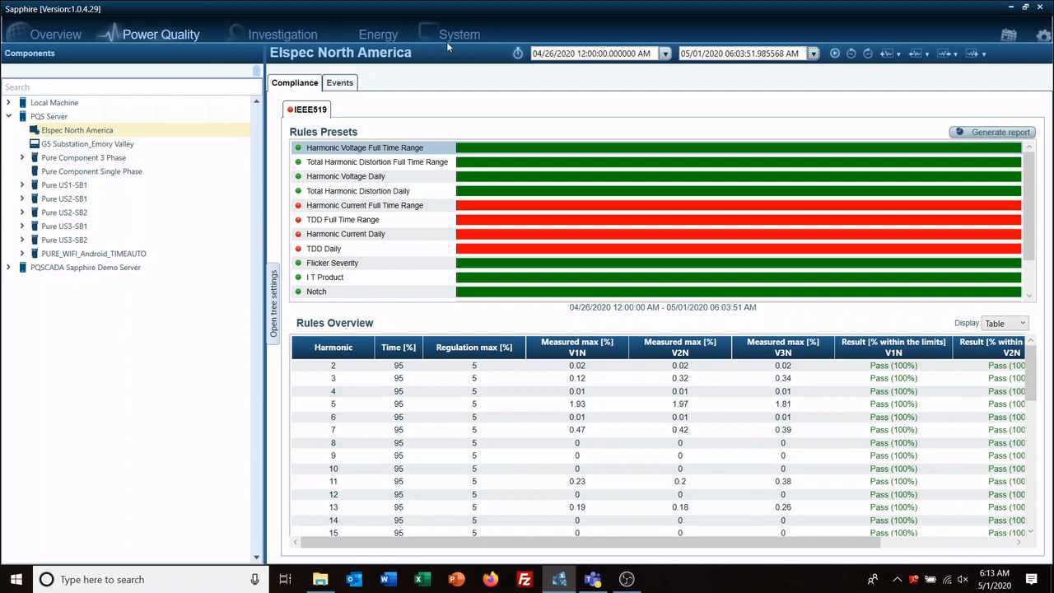
{"action": "mouse_move", "coordinate": [459, 35]}
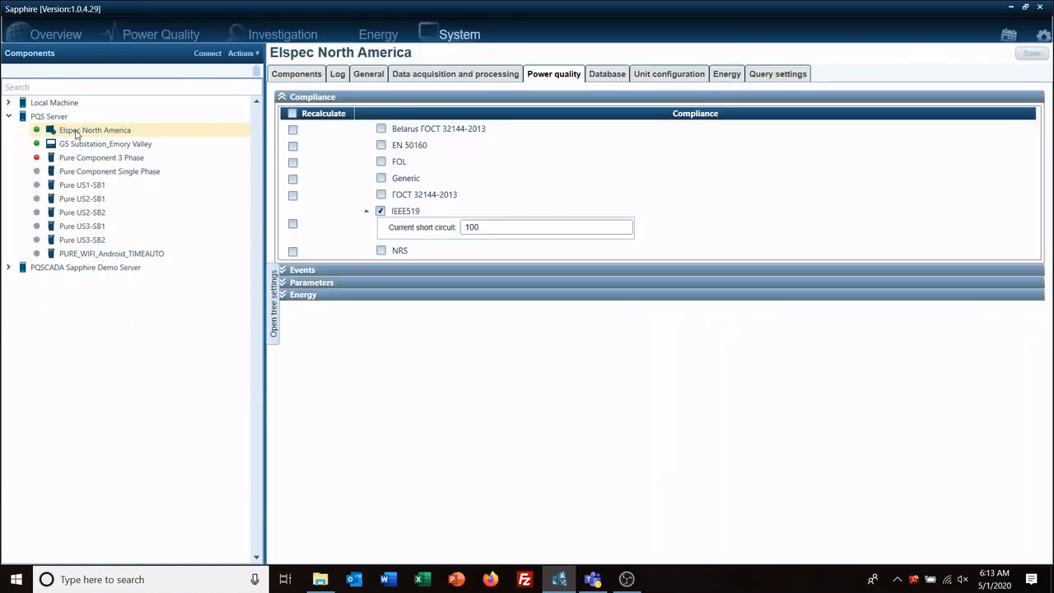
Step: Select Elspec North America, turn on EN 50160 with recalculation and save the compliance settings
{"action": "left_click", "coordinate": [95, 130]}
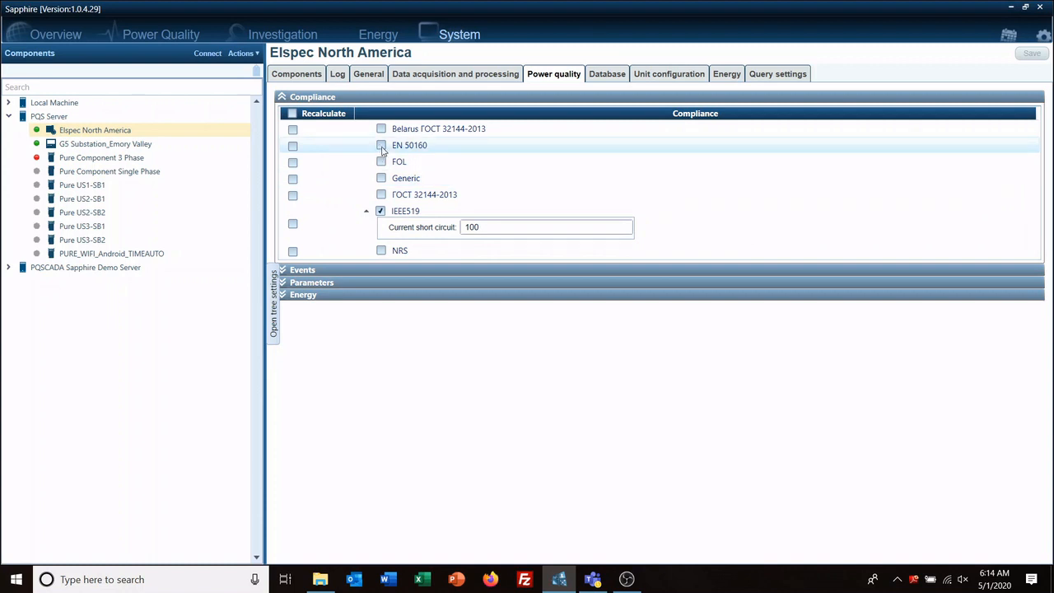
{"action": "left_click", "coordinate": [381, 145]}
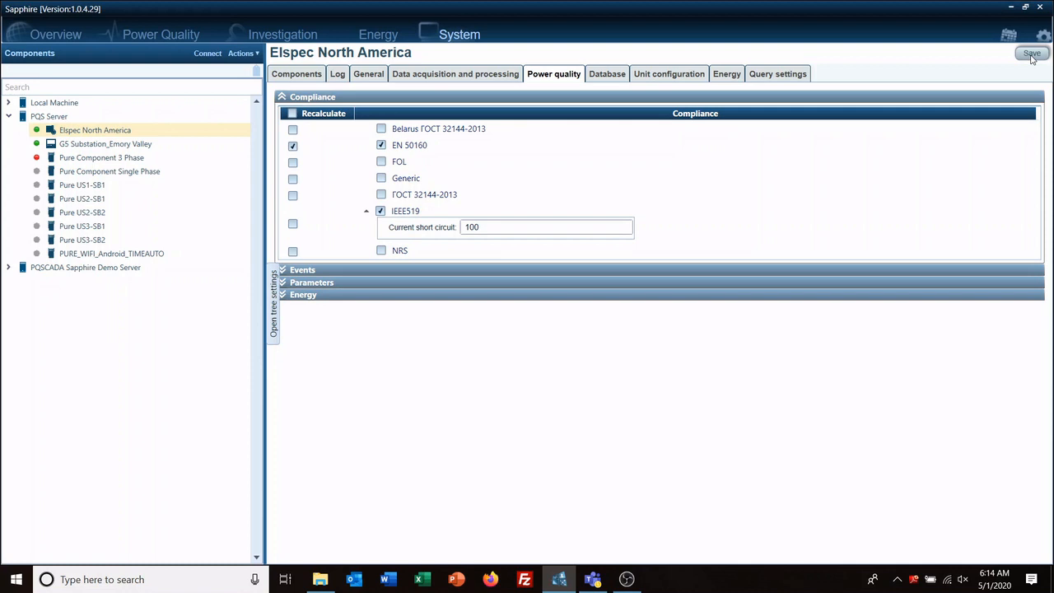
{"action": "left_click", "coordinate": [1031, 53]}
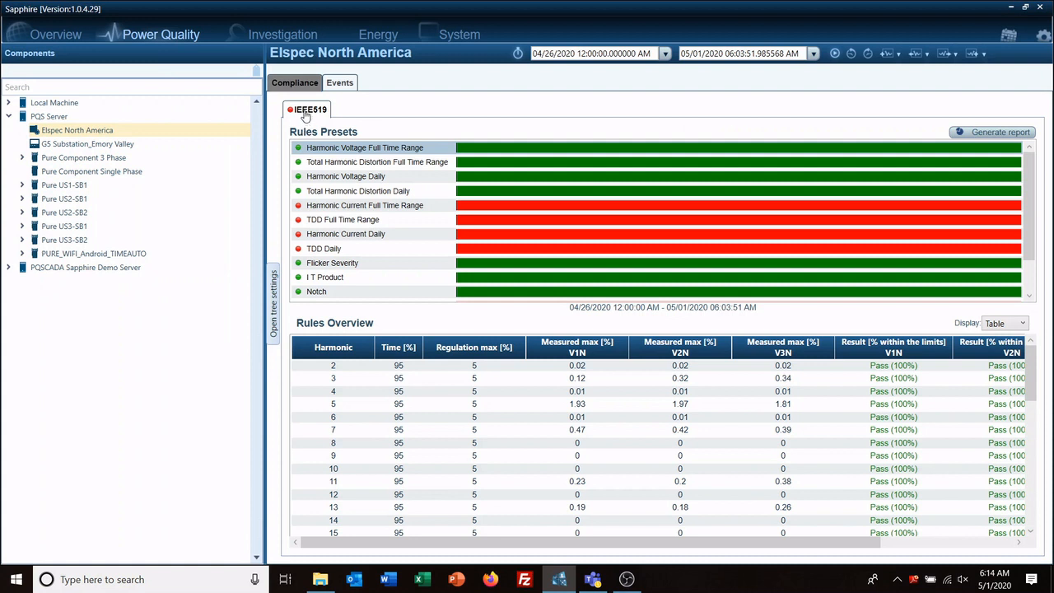
{"action": "mouse_move", "coordinate": [767, 128]}
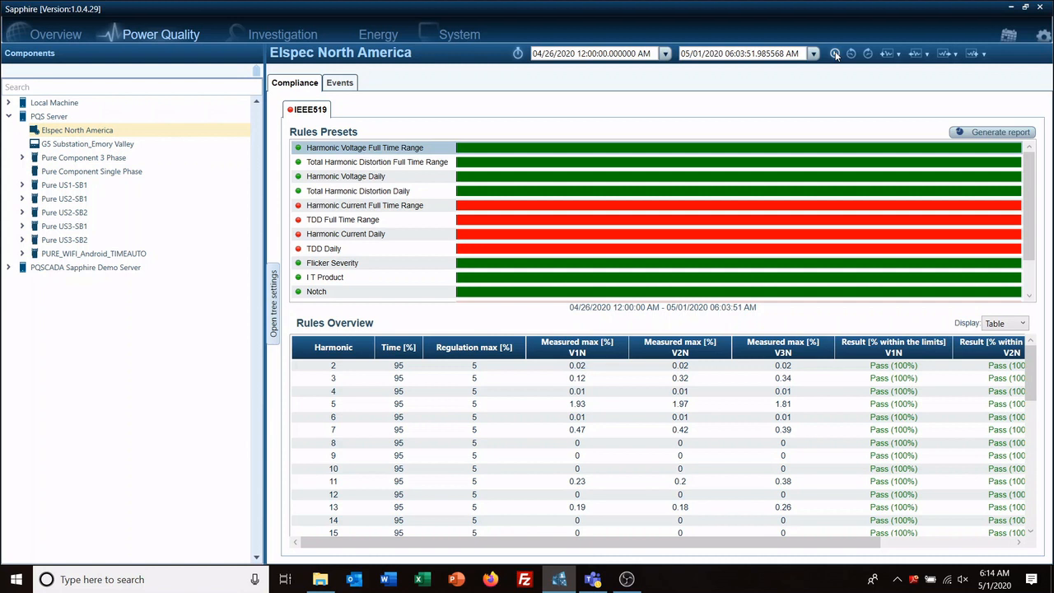
{"action": "mouse_move", "coordinate": [836, 53]}
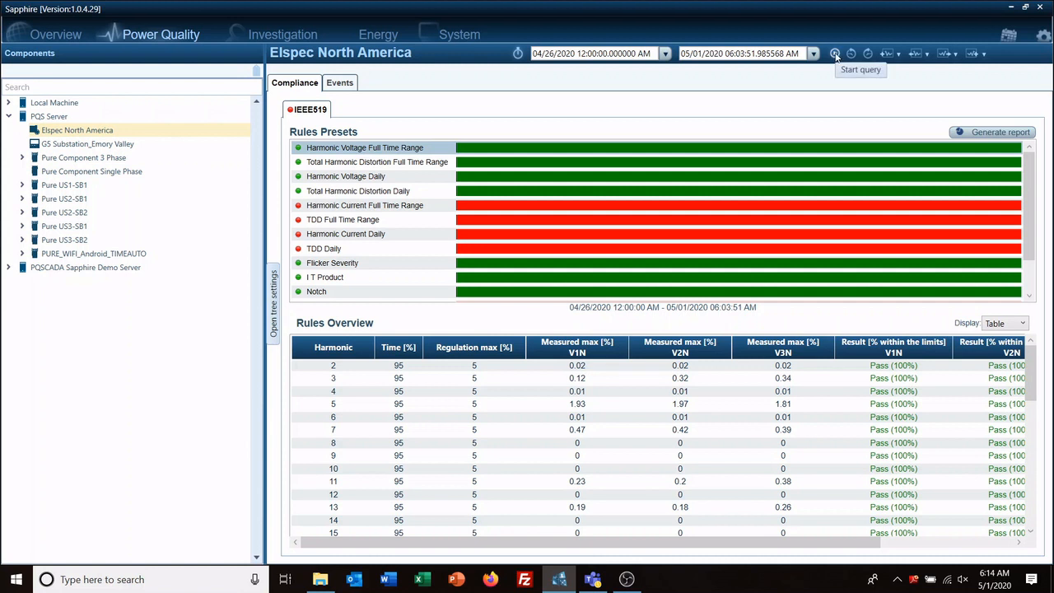
{"action": "mouse_move", "coordinate": [576, 79]}
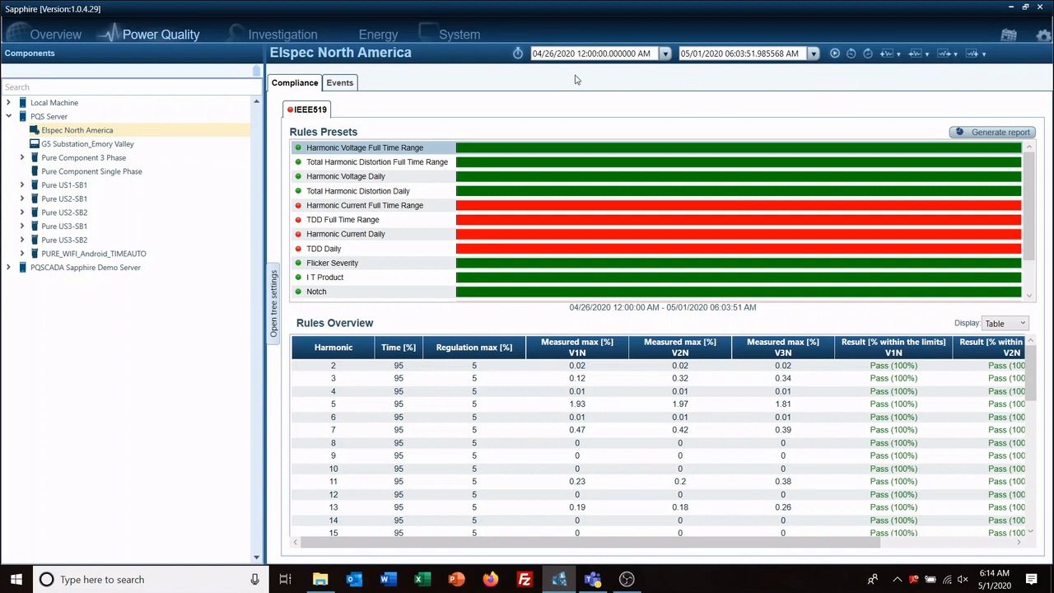
{"action": "mouse_move", "coordinate": [741, 52]}
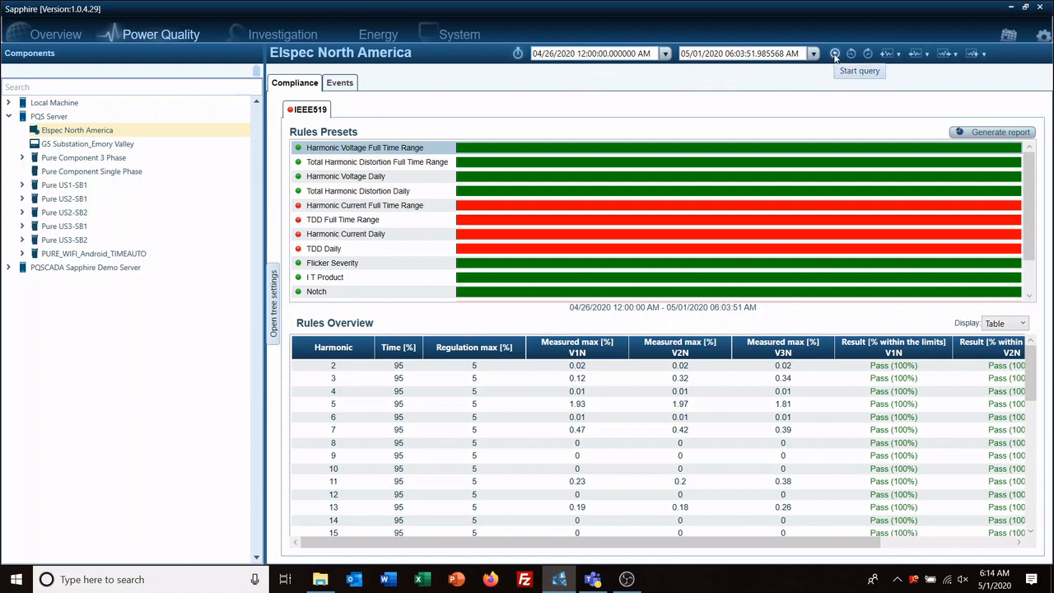
Step: Rerun the compliance query so EN 50160 results appear alongside IEEE519
{"action": "left_click", "coordinate": [833, 52]}
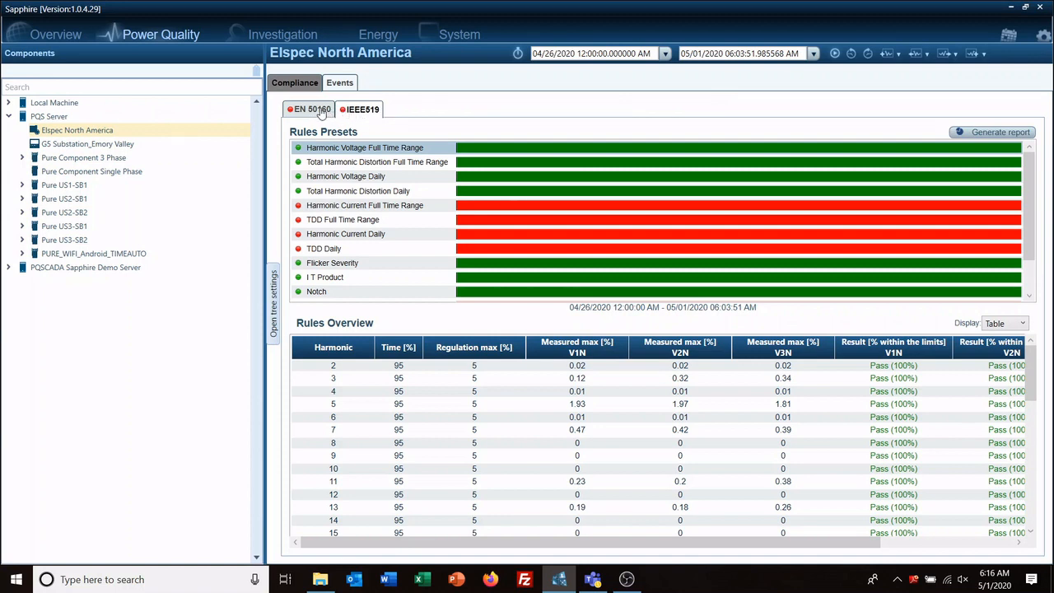
Step: Review the EN 50160 results, then return to IEEE519 and reveal its Rules Presets
{"action": "left_click", "coordinate": [310, 109]}
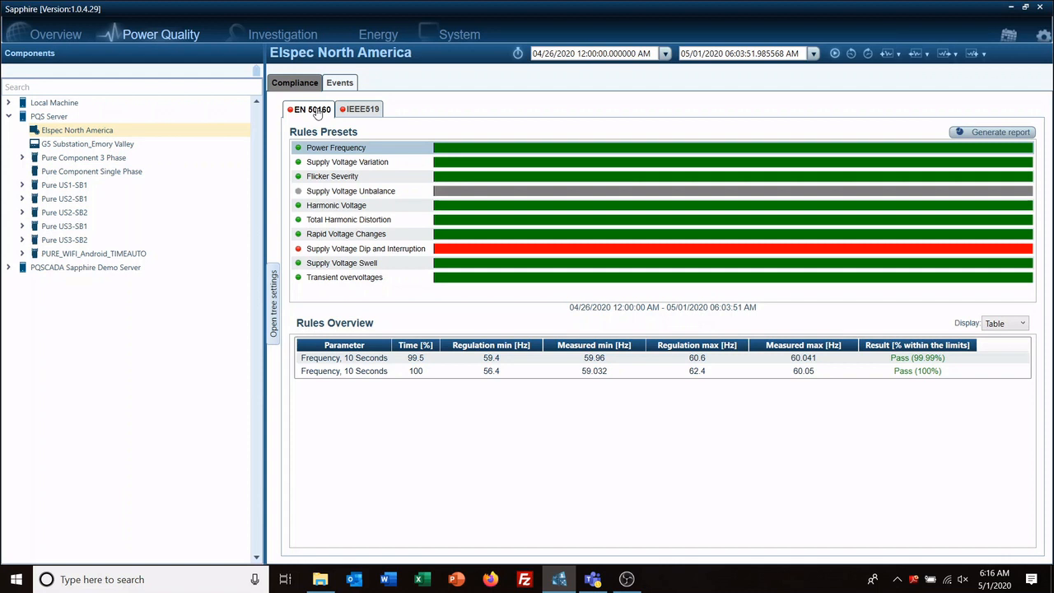
{"action": "mouse_move", "coordinate": [458, 152]}
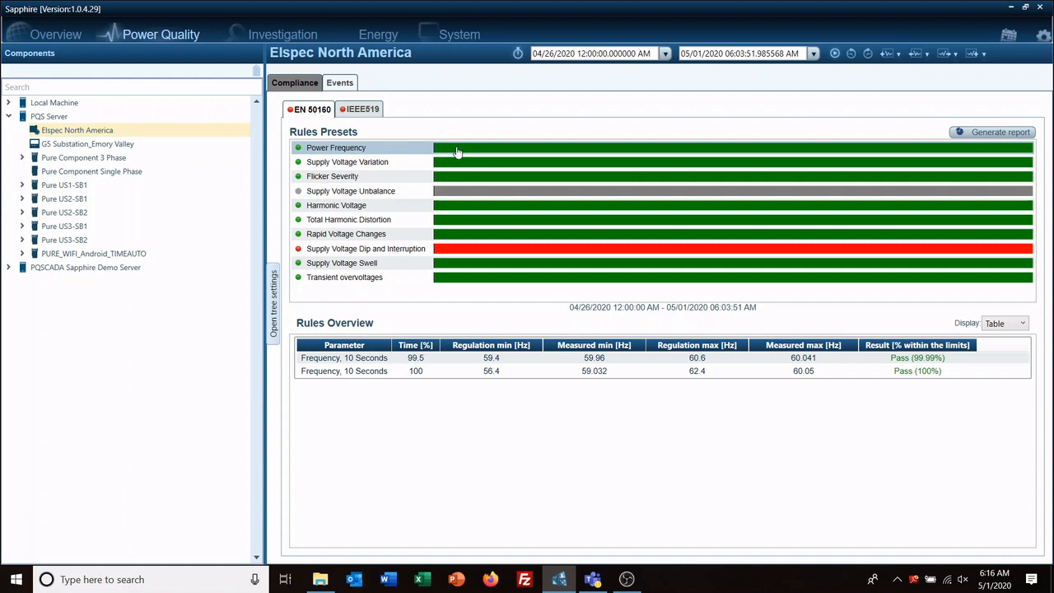
{"action": "left_click", "coordinate": [359, 109]}
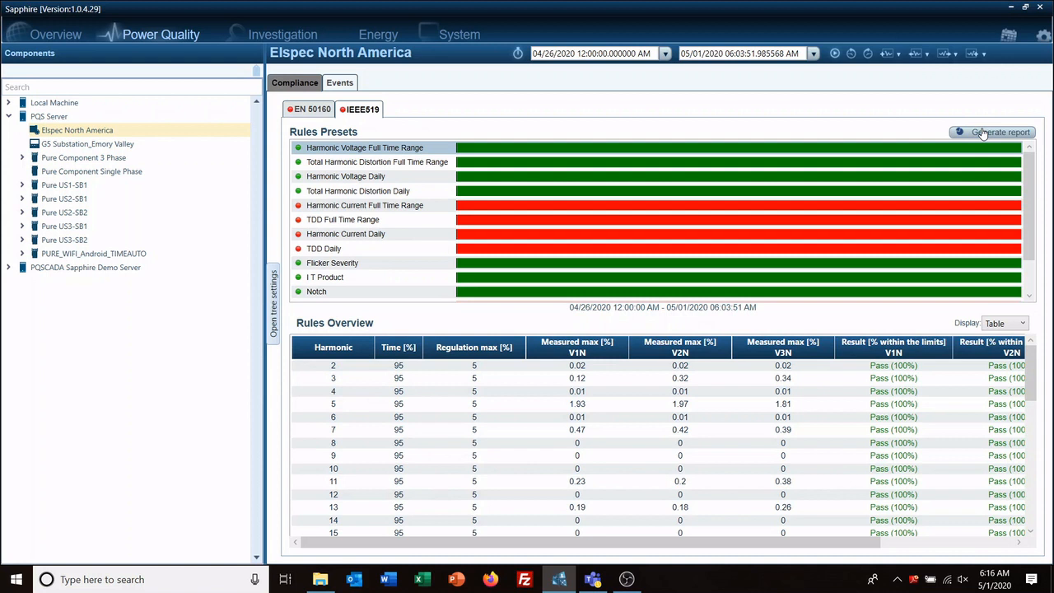
{"action": "mouse_move", "coordinate": [679, 132]}
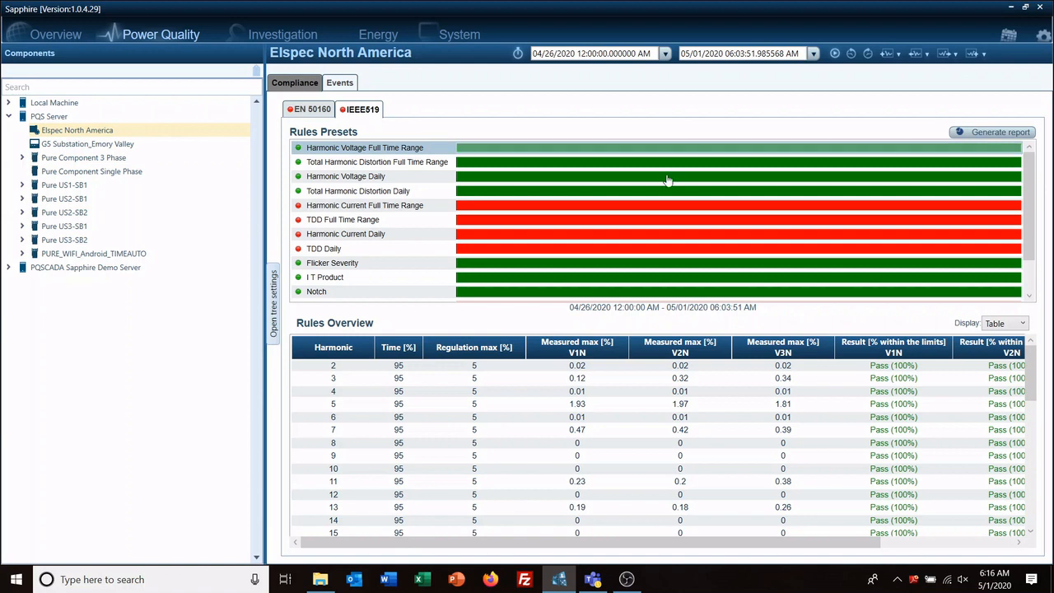
{"action": "scroll", "scroll_direction": "down", "scroll_amount": 3}
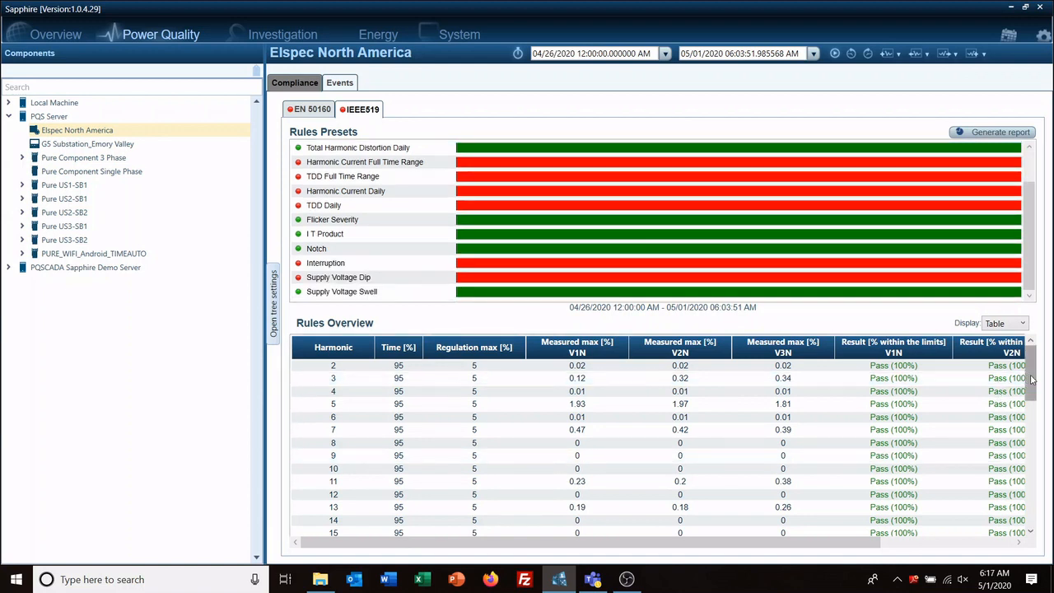
{"action": "scroll", "scroll_direction": "down", "scroll_amount": 3}
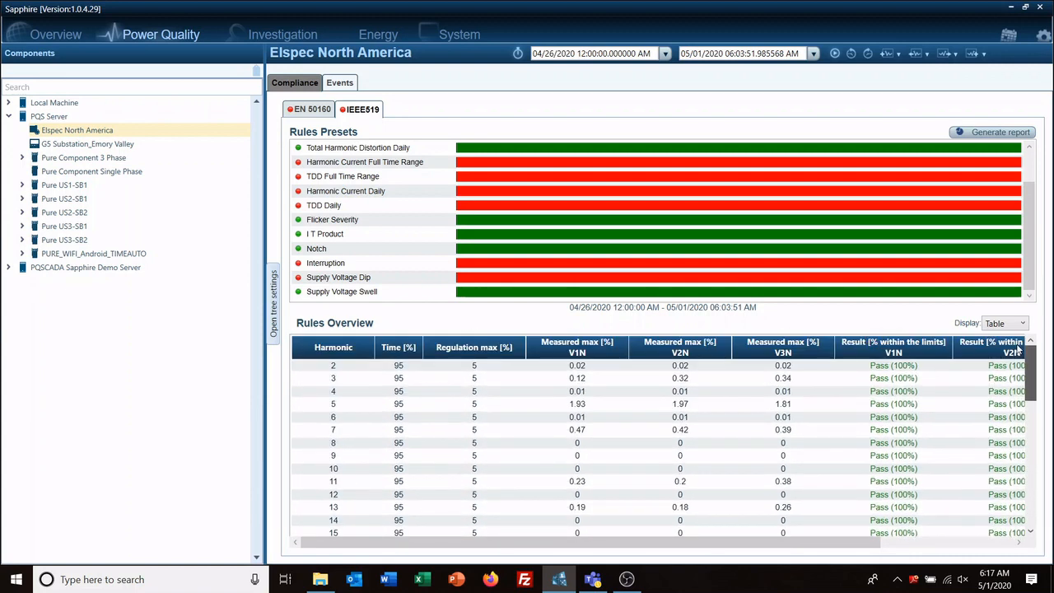
Step: Inspect the THD Daily, Harmonic Current, TDD (full range and daily) and Flicker Severity rule overviews
{"action": "left_click", "coordinate": [357, 148]}
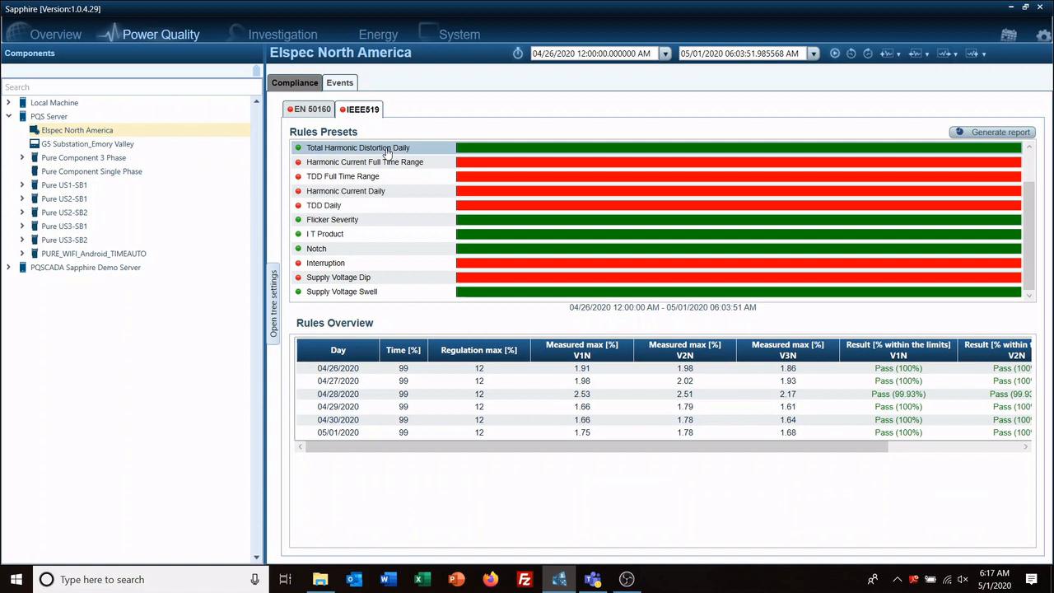
{"action": "left_click", "coordinate": [365, 162]}
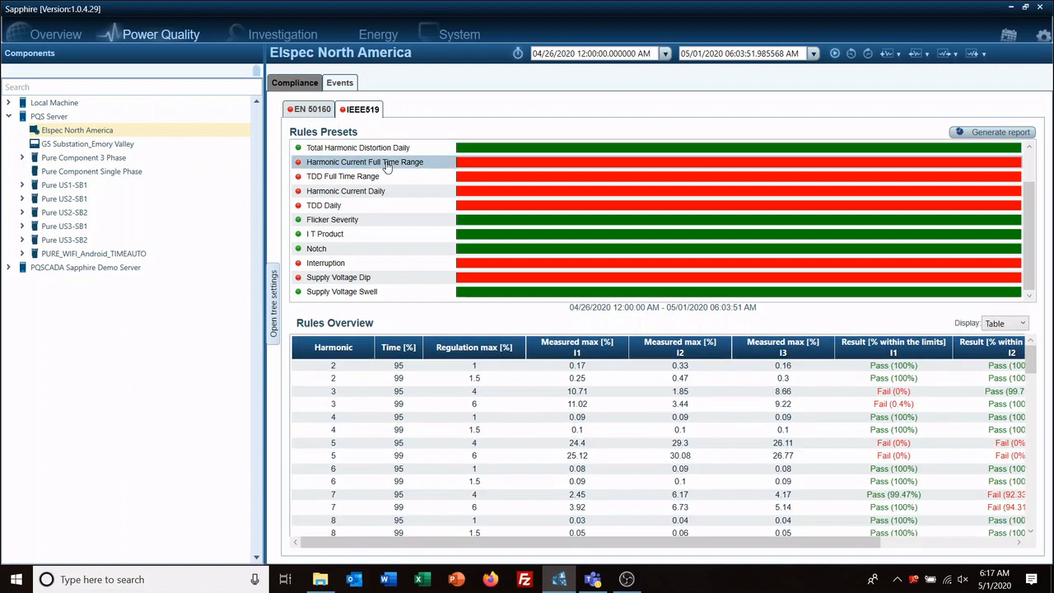
{"action": "left_click", "coordinate": [342, 176]}
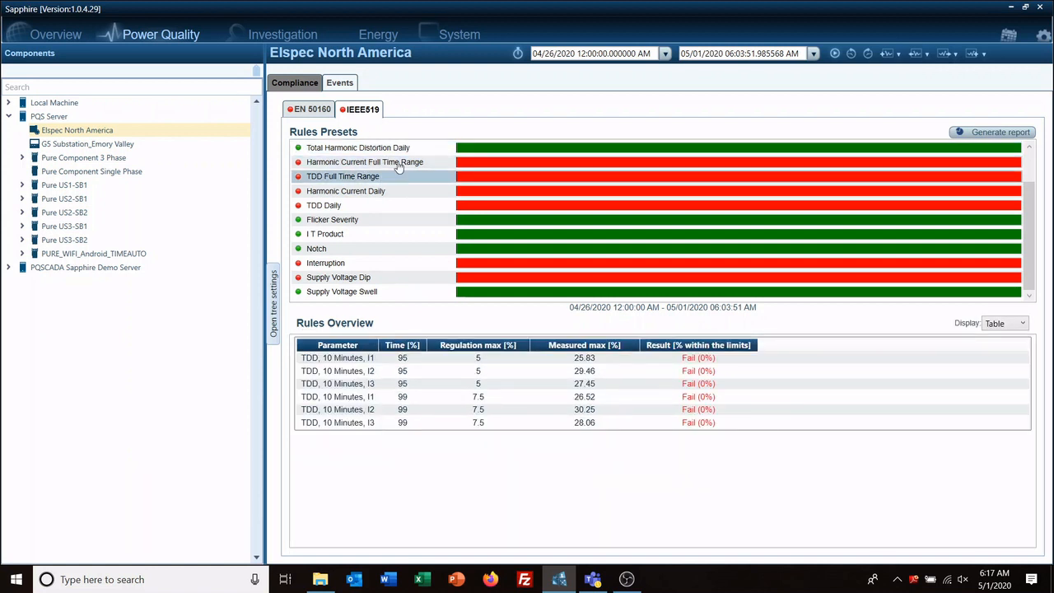
{"action": "left_click", "coordinate": [346, 191]}
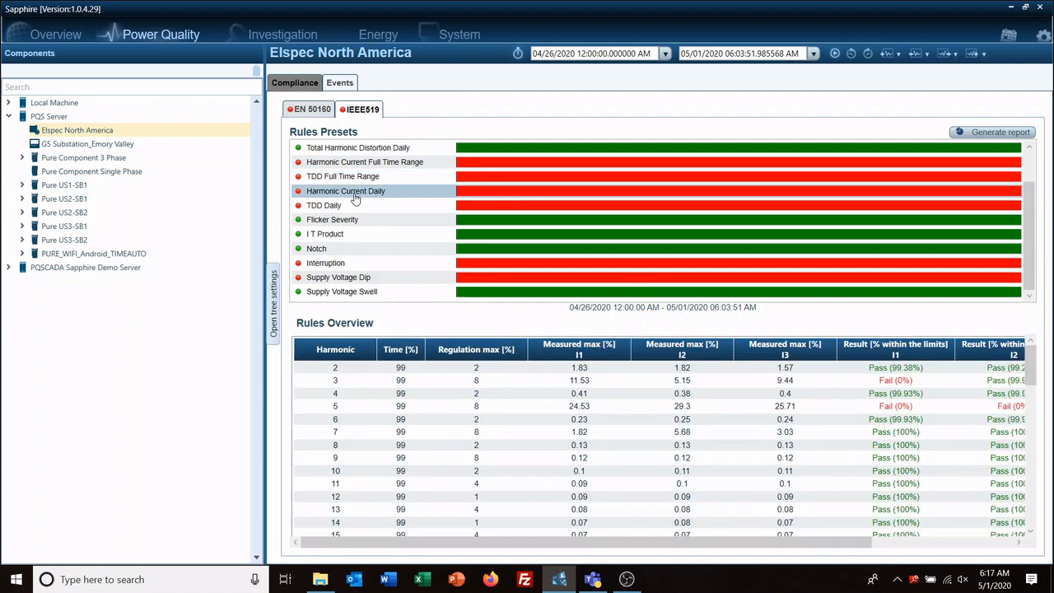
{"action": "left_click", "coordinate": [322, 204]}
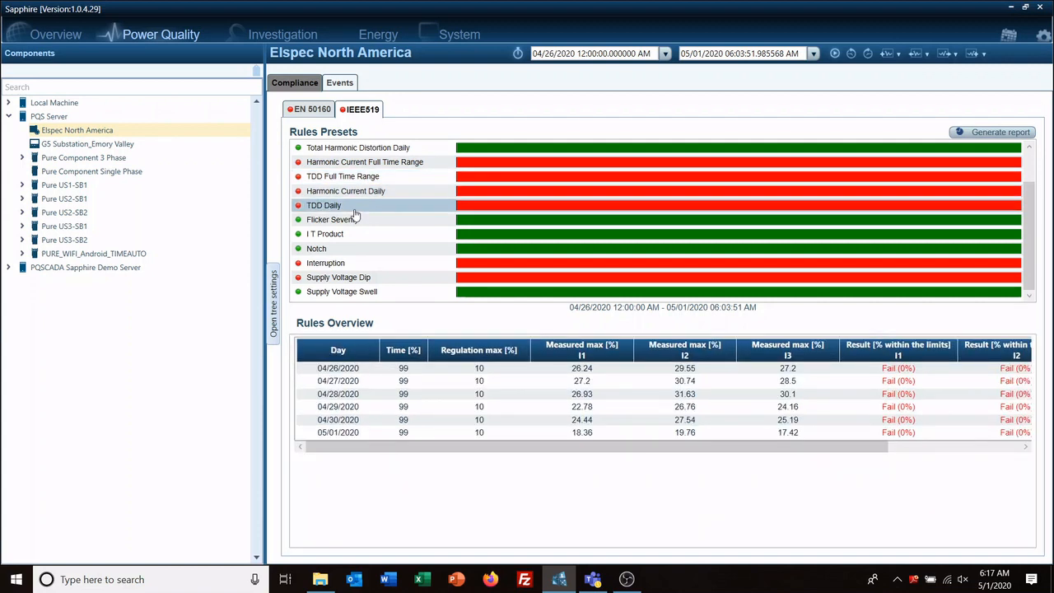
{"action": "left_click", "coordinate": [333, 219]}
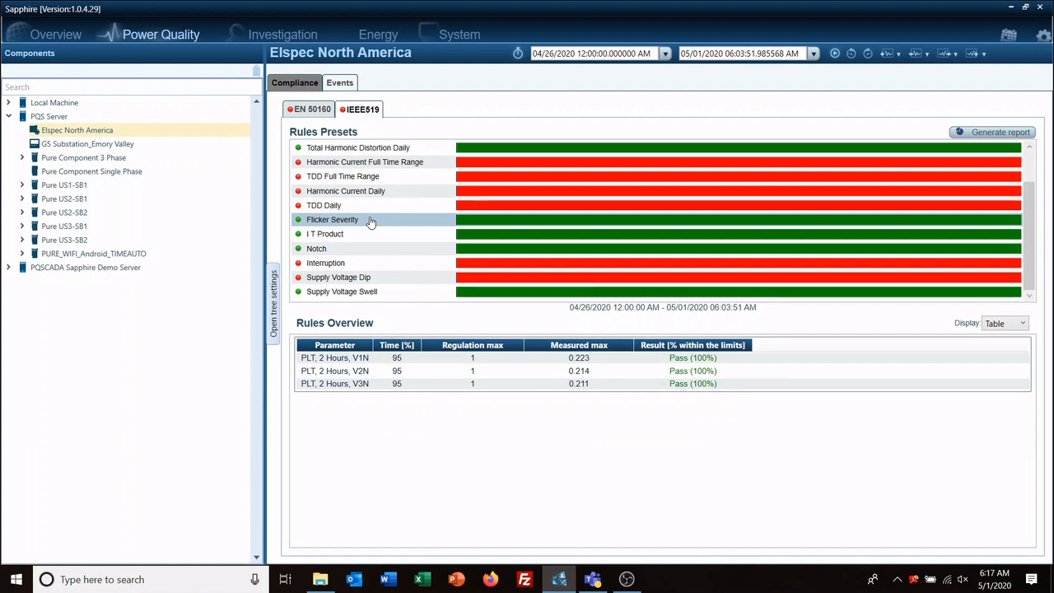
{"action": "mouse_move", "coordinate": [316, 150]}
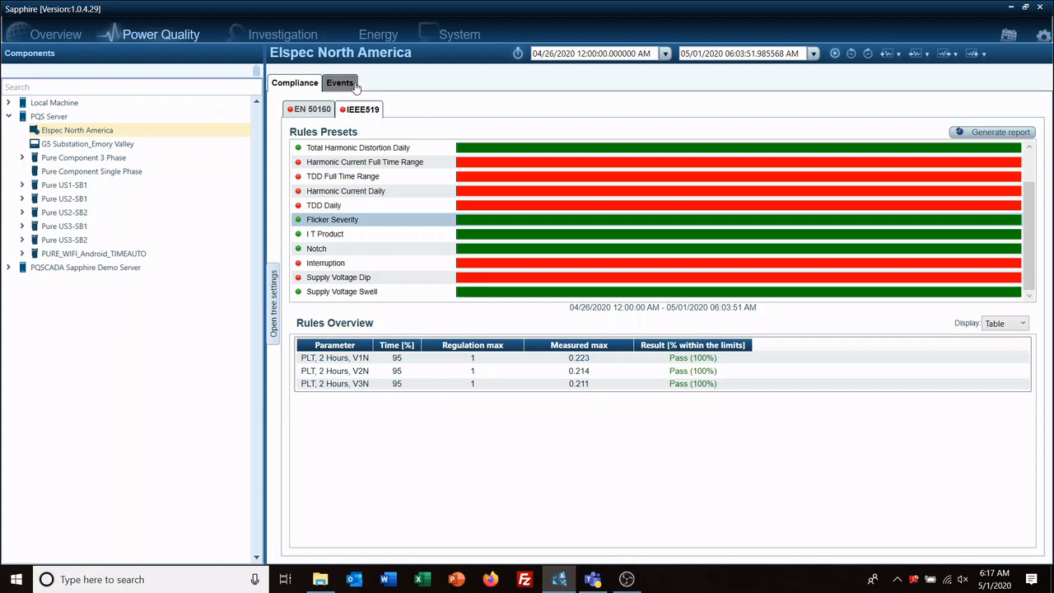
Step: Show the Events list with the four recorded dips and swell for Elspec North America
{"action": "left_click", "coordinate": [339, 82]}
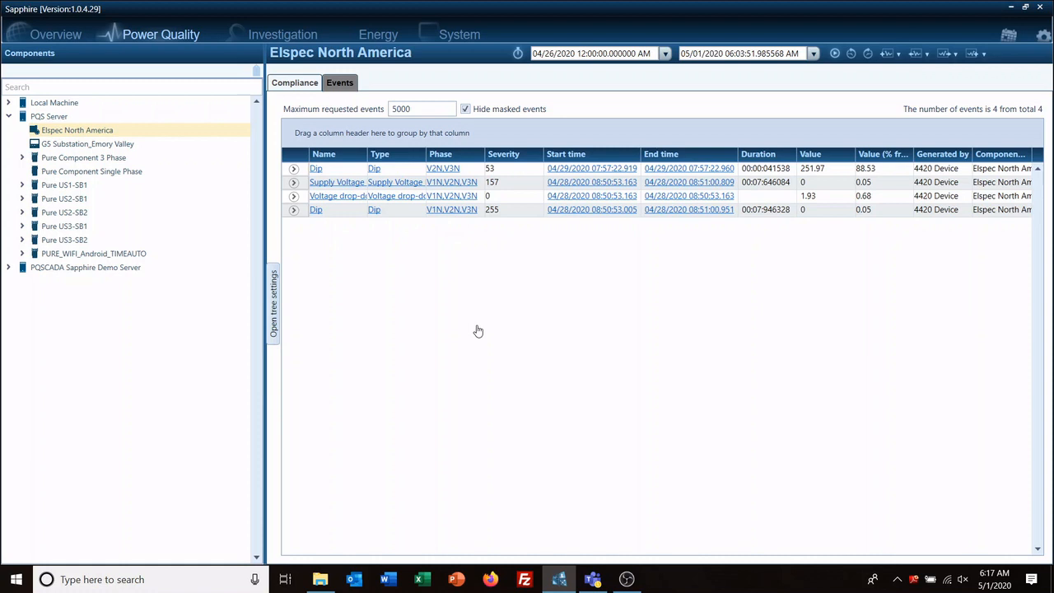
{"action": "mouse_move", "coordinate": [782, 237]}
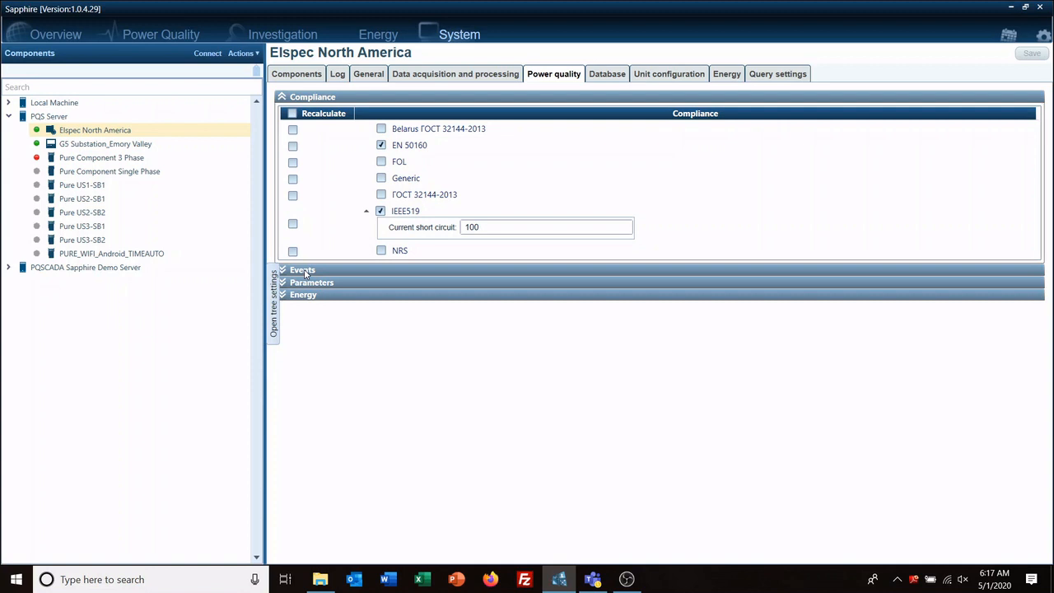
Step: Review the server's Dip event definition (90% threshold, 2% hysteresis) and cancel without creating it
{"action": "left_click", "coordinate": [303, 270]}
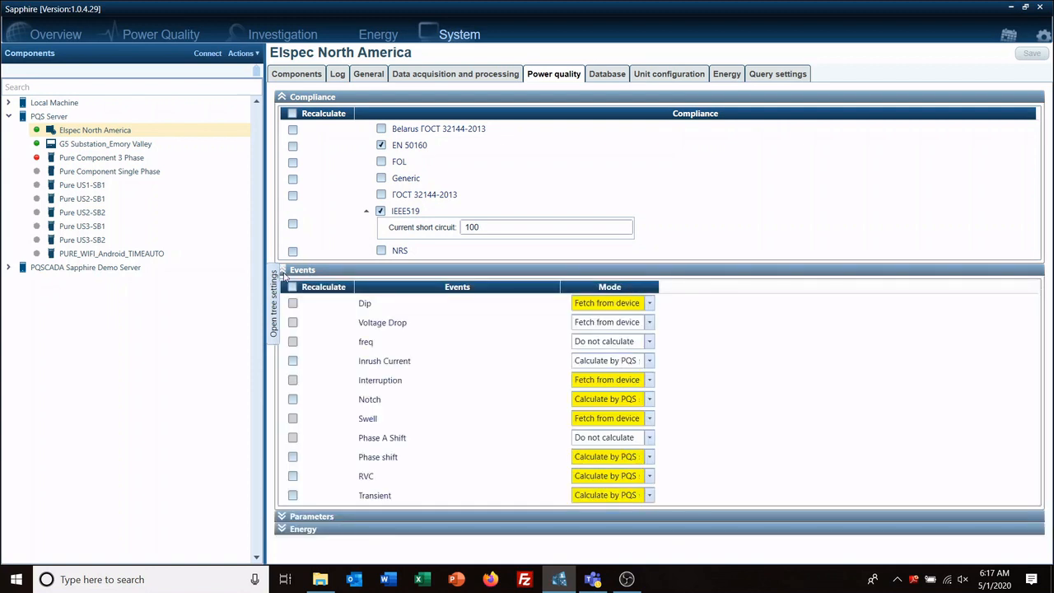
{"action": "mouse_move", "coordinate": [468, 388]}
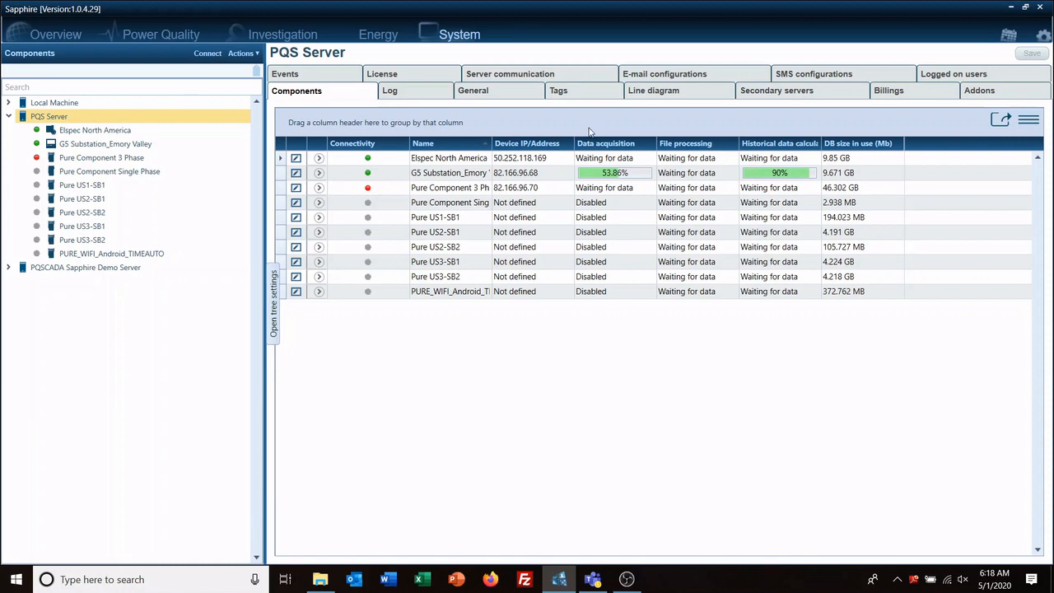
{"action": "left_click", "coordinate": [285, 91]}
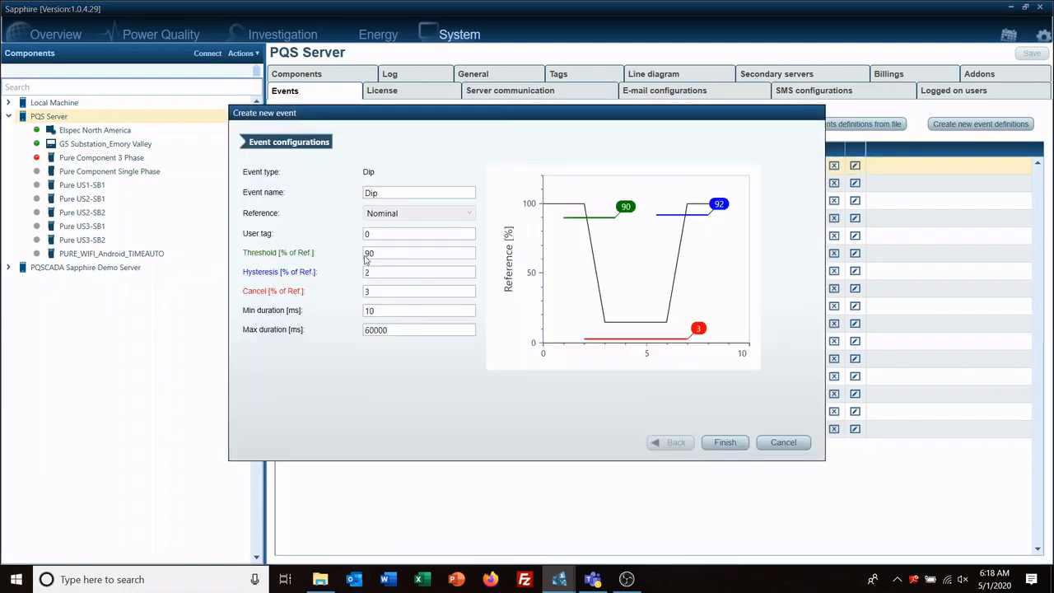
{"action": "mouse_move", "coordinate": [648, 444]}
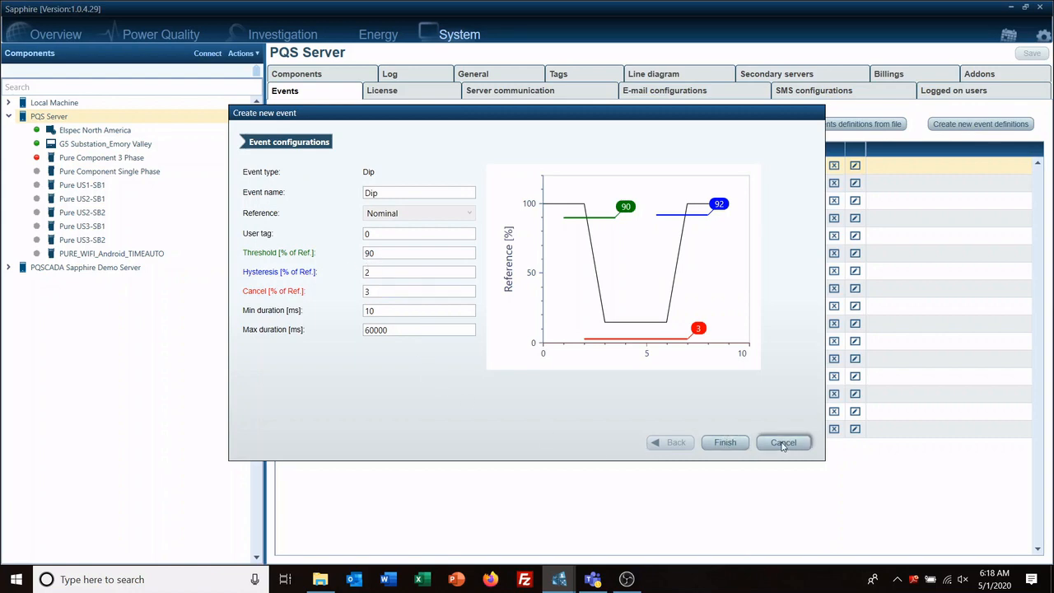
{"action": "left_click", "coordinate": [783, 441]}
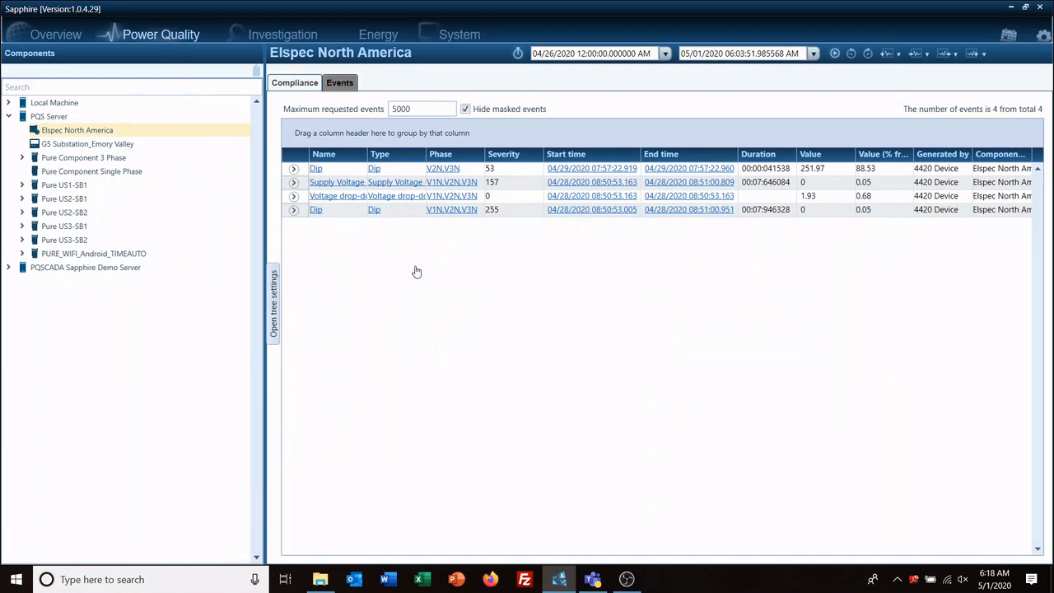
{"action": "mouse_move", "coordinate": [859, 207]}
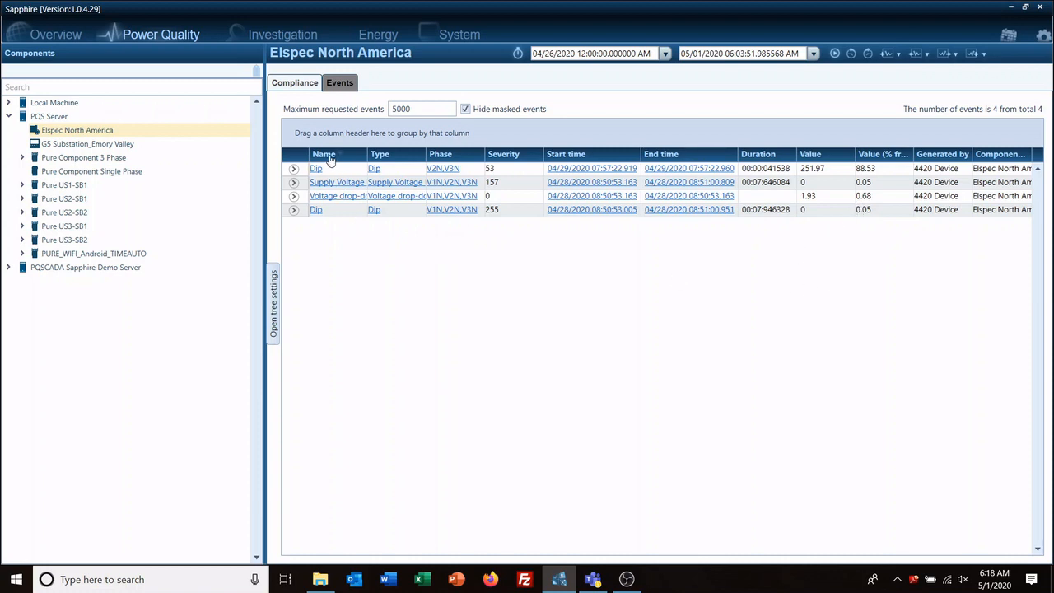
{"action": "mouse_move", "coordinate": [328, 178]}
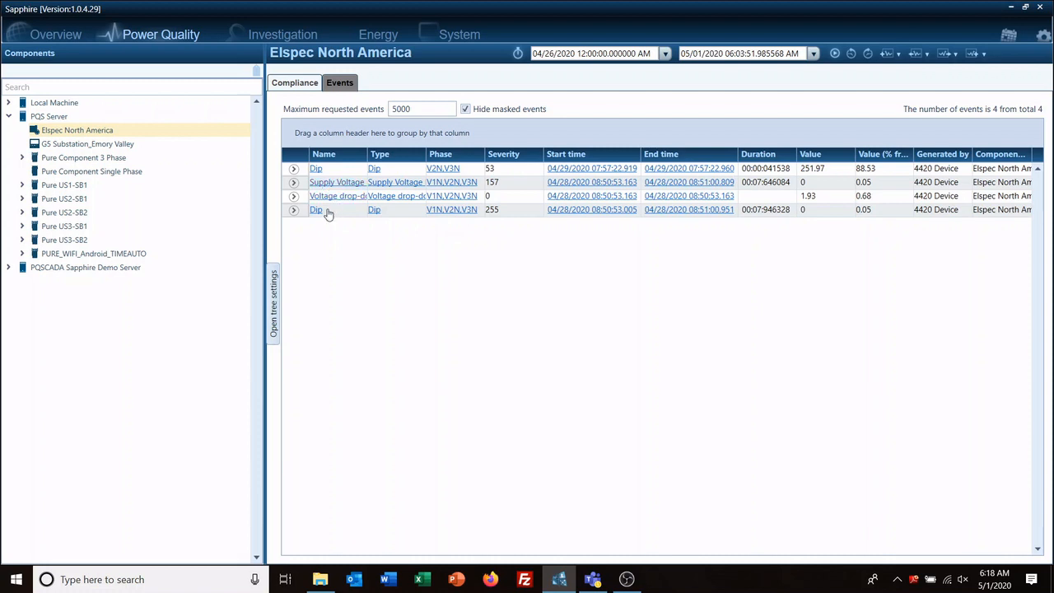
{"action": "mouse_move", "coordinate": [408, 293]}
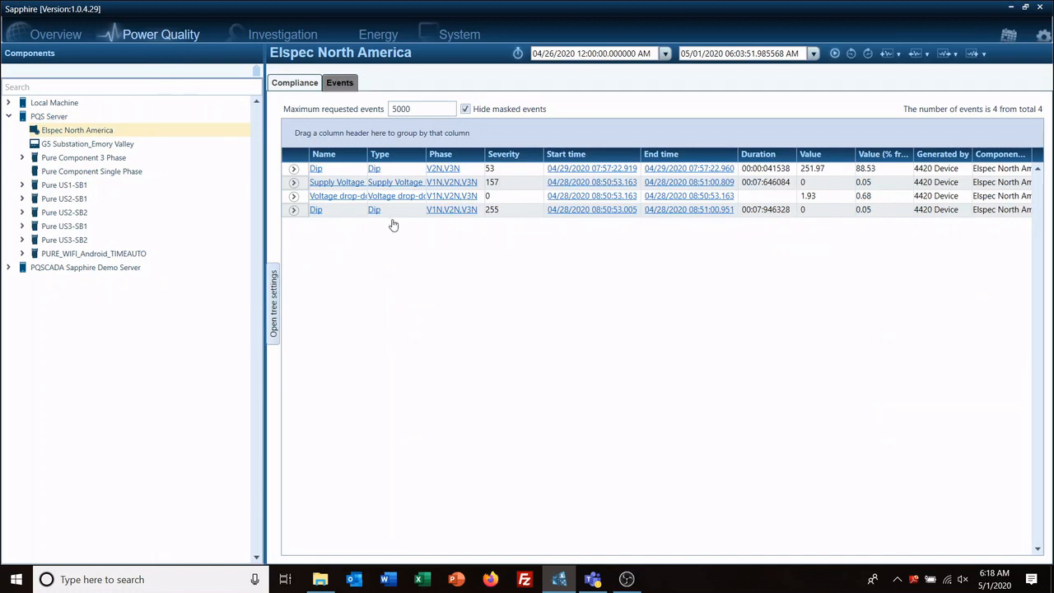
{"action": "mouse_move", "coordinate": [451, 288]}
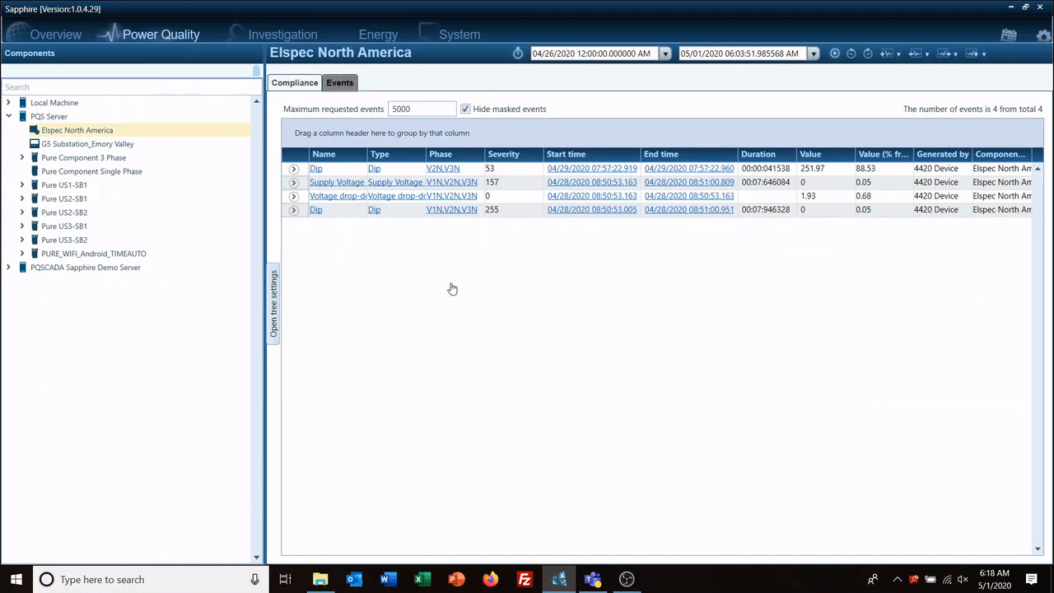
{"action": "mouse_move", "coordinate": [570, 263]}
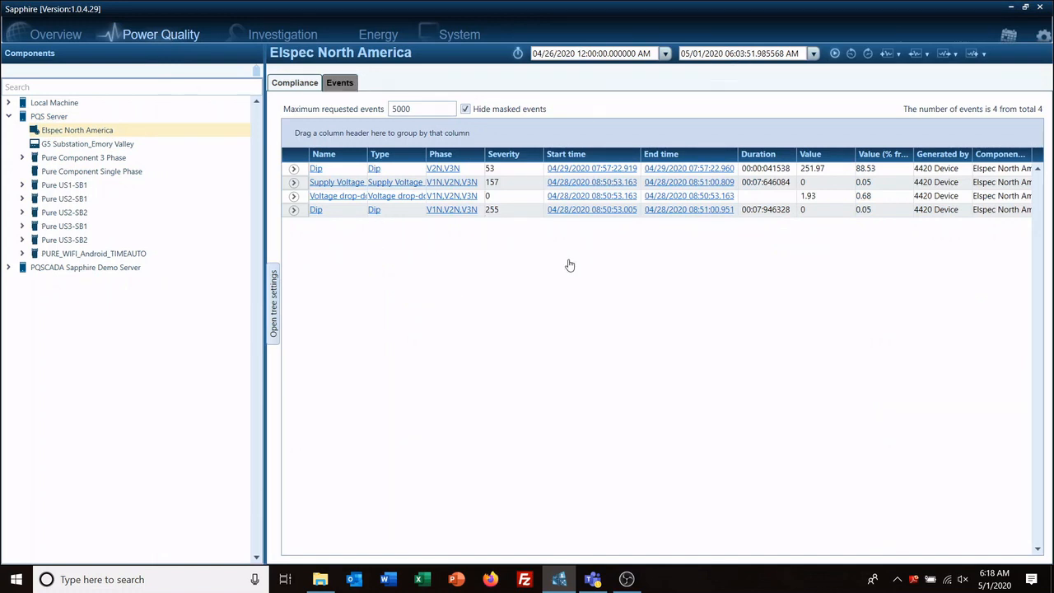
{"action": "mouse_move", "coordinate": [418, 170]}
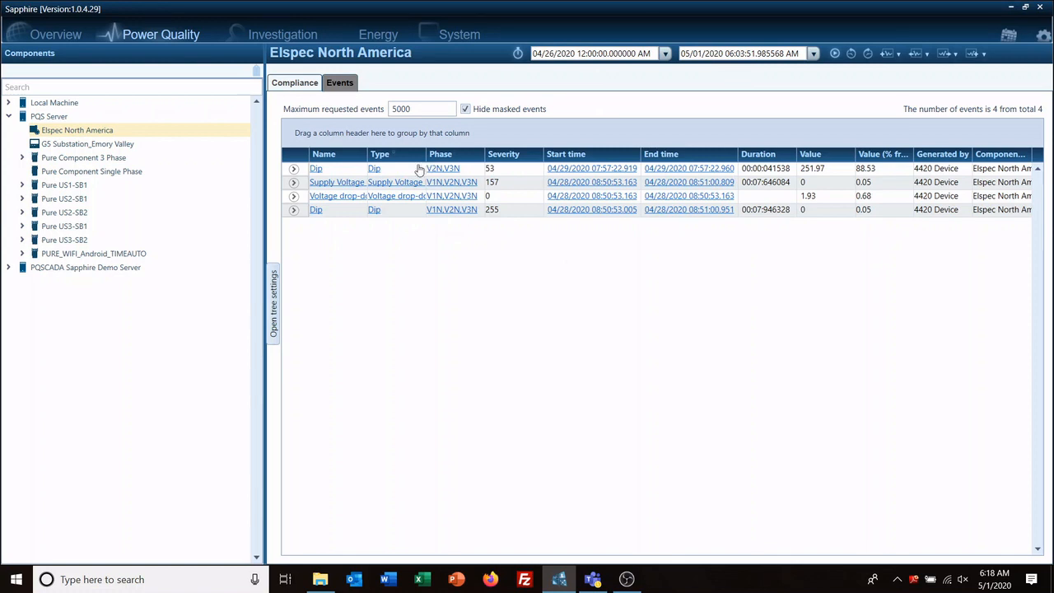
{"action": "mouse_move", "coordinate": [336, 156]}
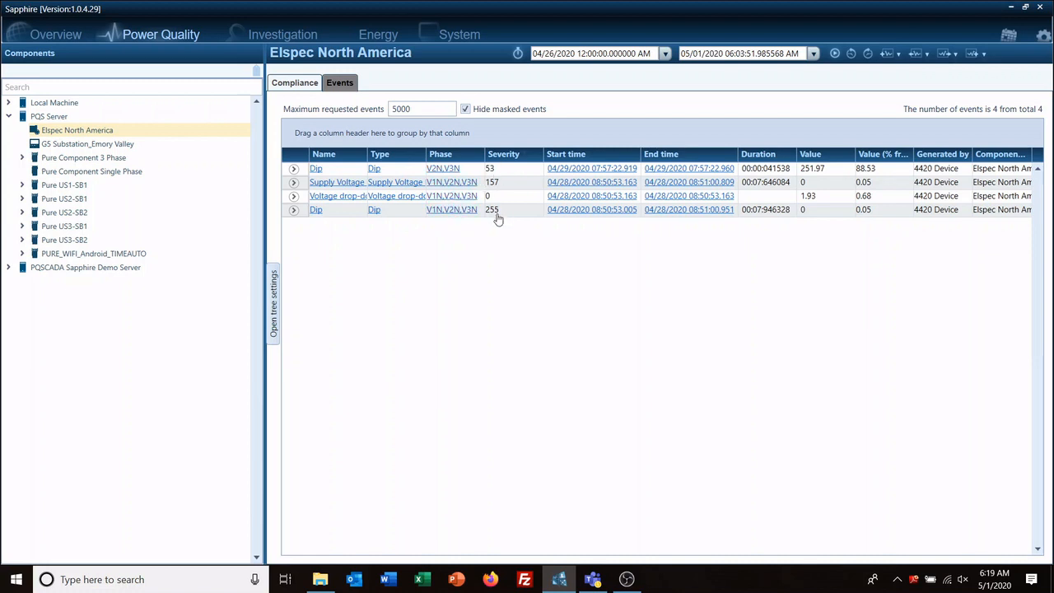
{"action": "mouse_move", "coordinate": [507, 173]}
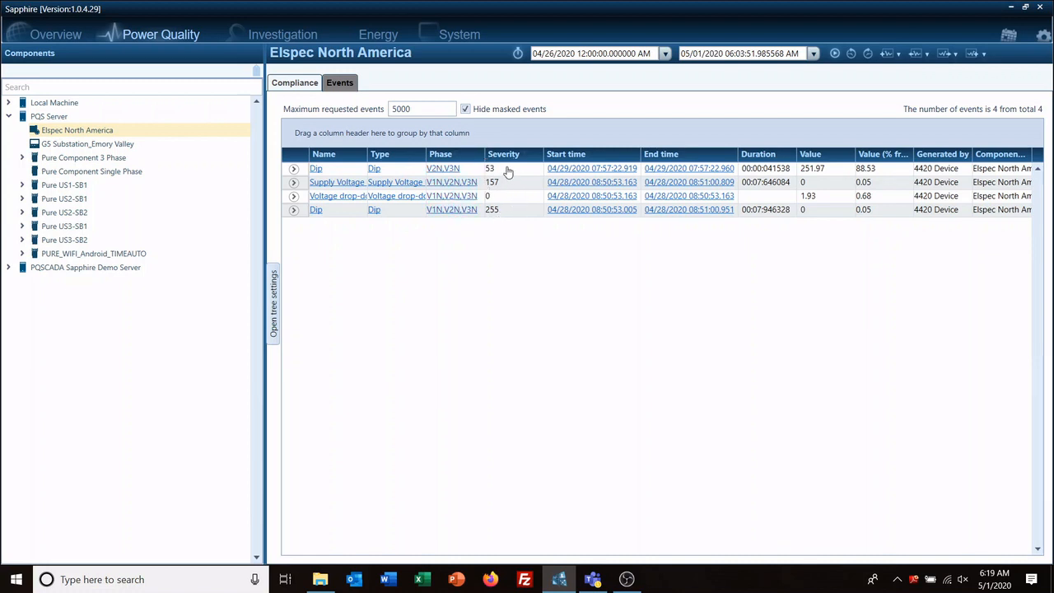
{"action": "mouse_move", "coordinate": [520, 258]}
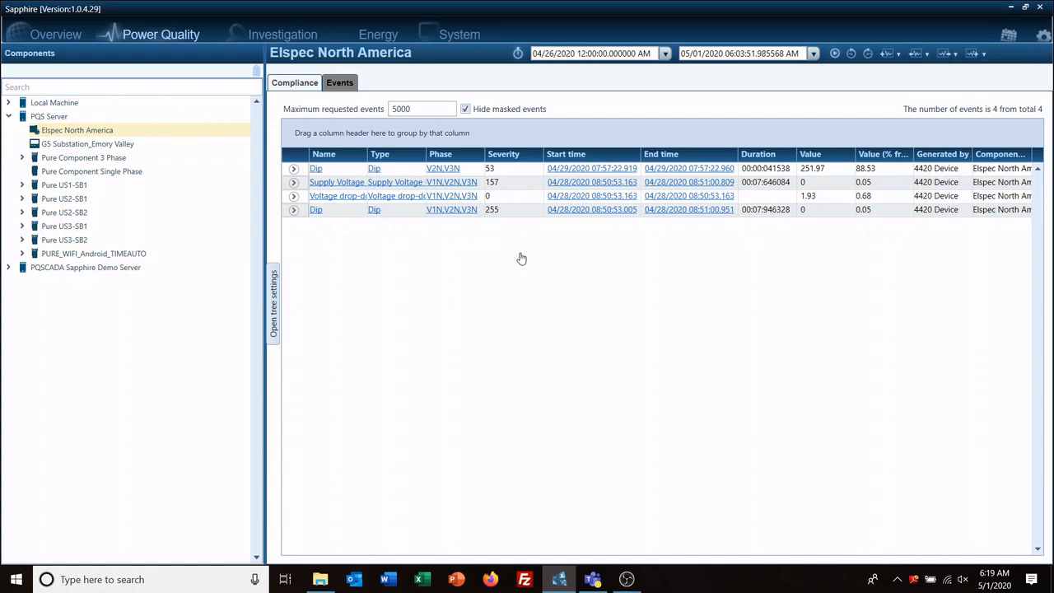
{"action": "mouse_move", "coordinate": [525, 257]}
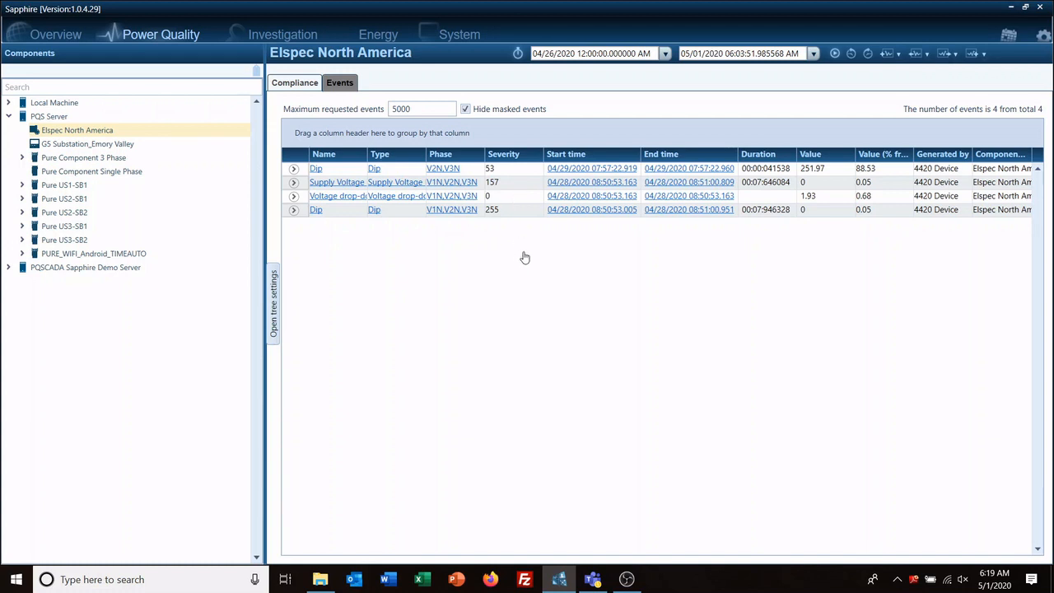
{"action": "mouse_move", "coordinate": [503, 207]}
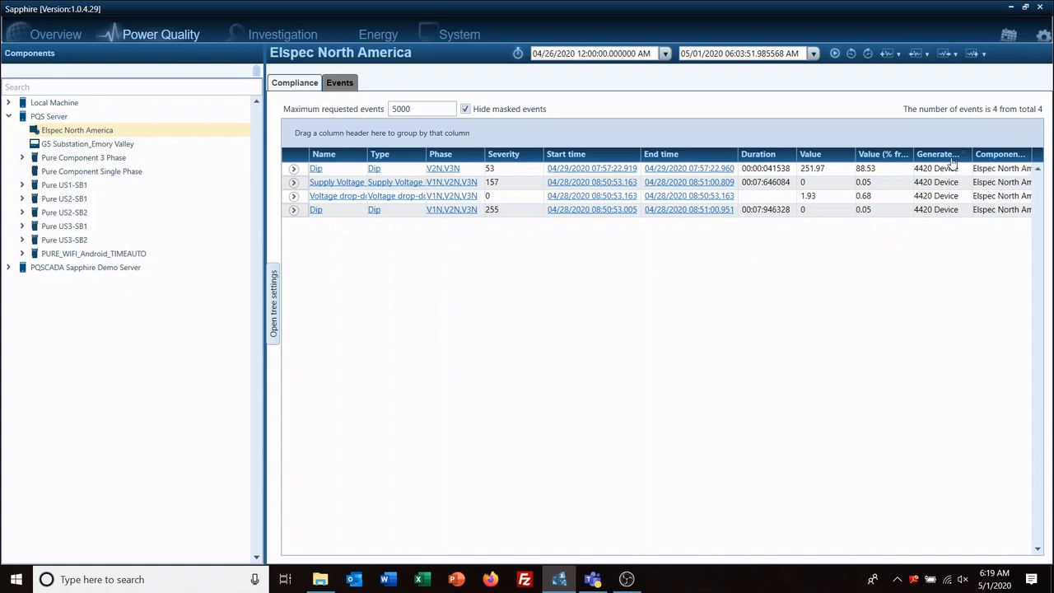
{"action": "mouse_move", "coordinate": [946, 168]}
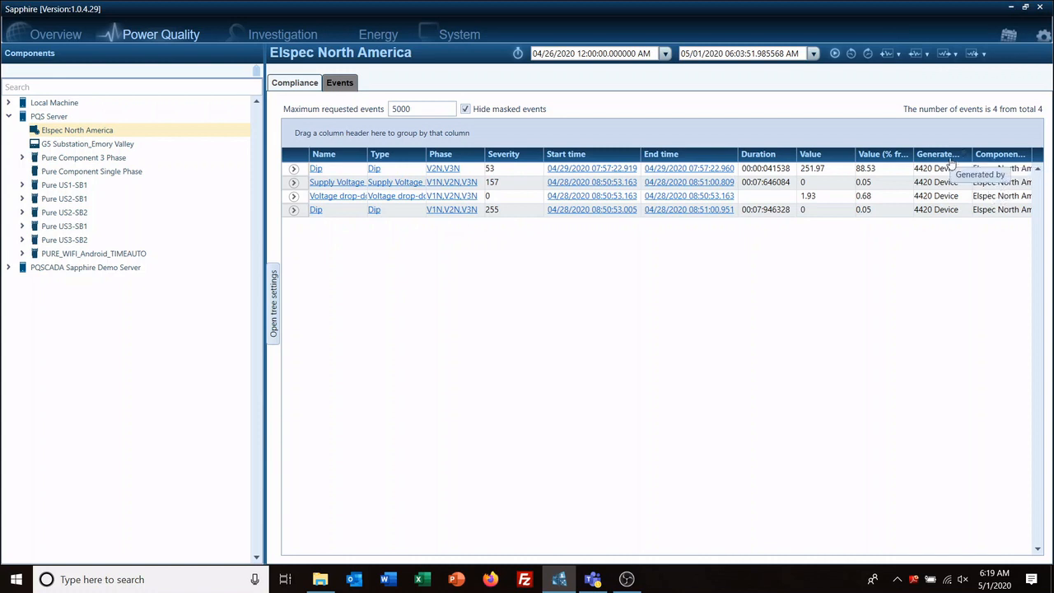
{"action": "mouse_move", "coordinate": [935, 214]}
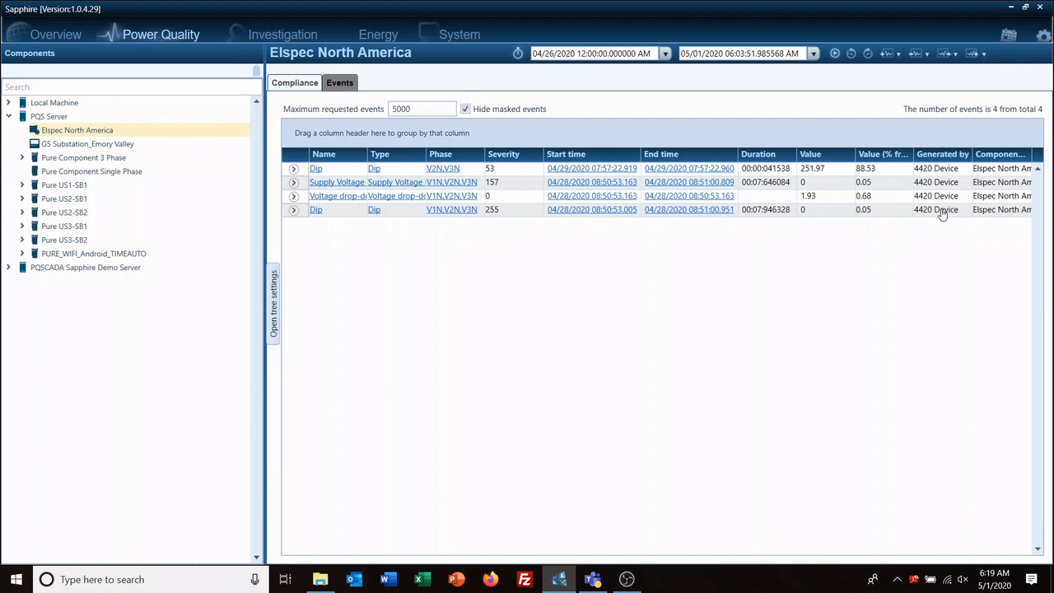
{"action": "mouse_move", "coordinate": [942, 180]}
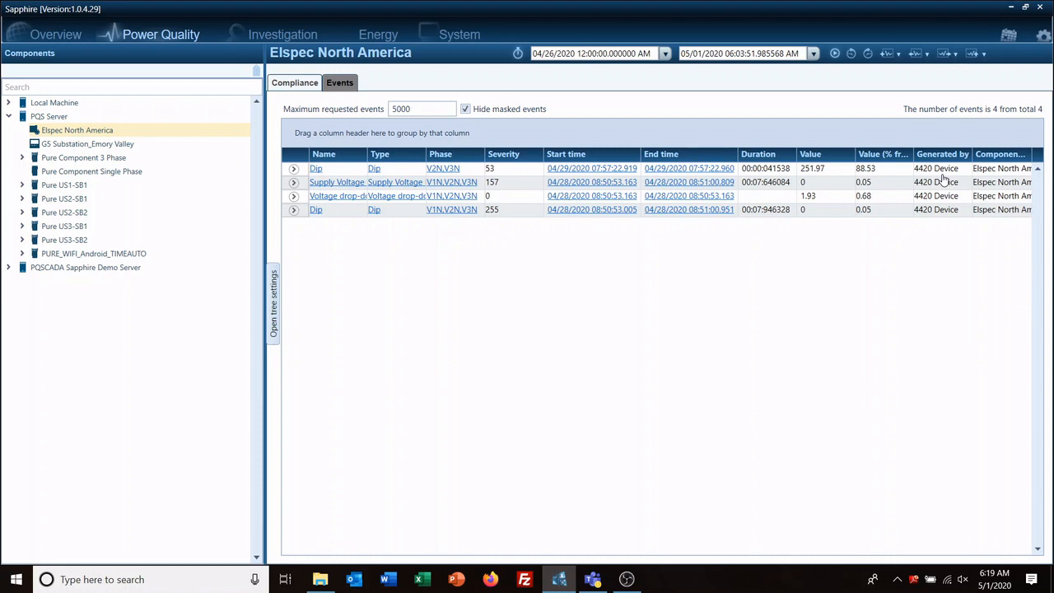
{"action": "mouse_move", "coordinate": [938, 181]}
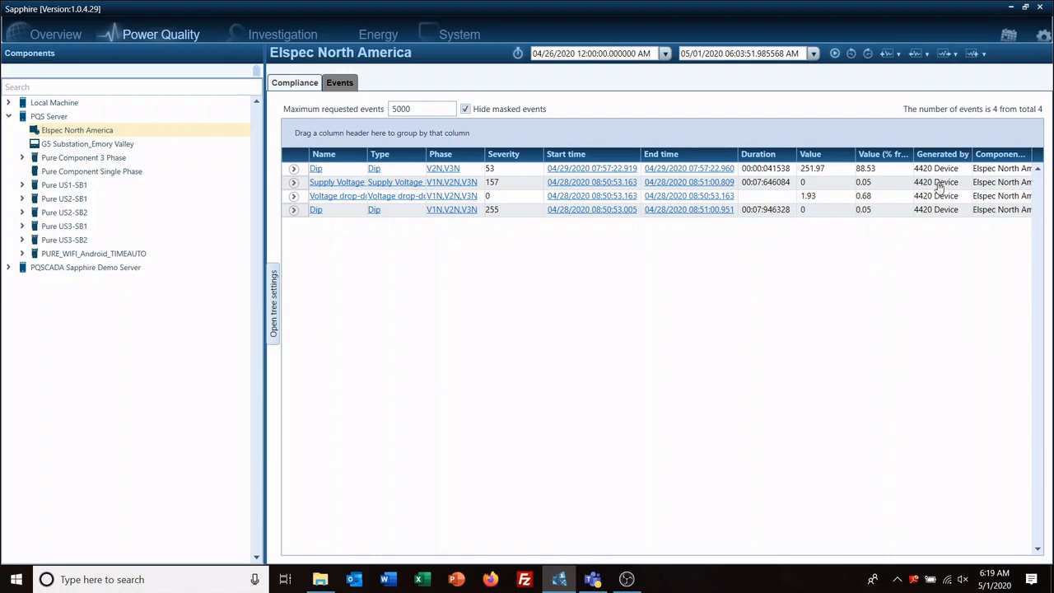
{"action": "left_click", "coordinate": [49, 115]}
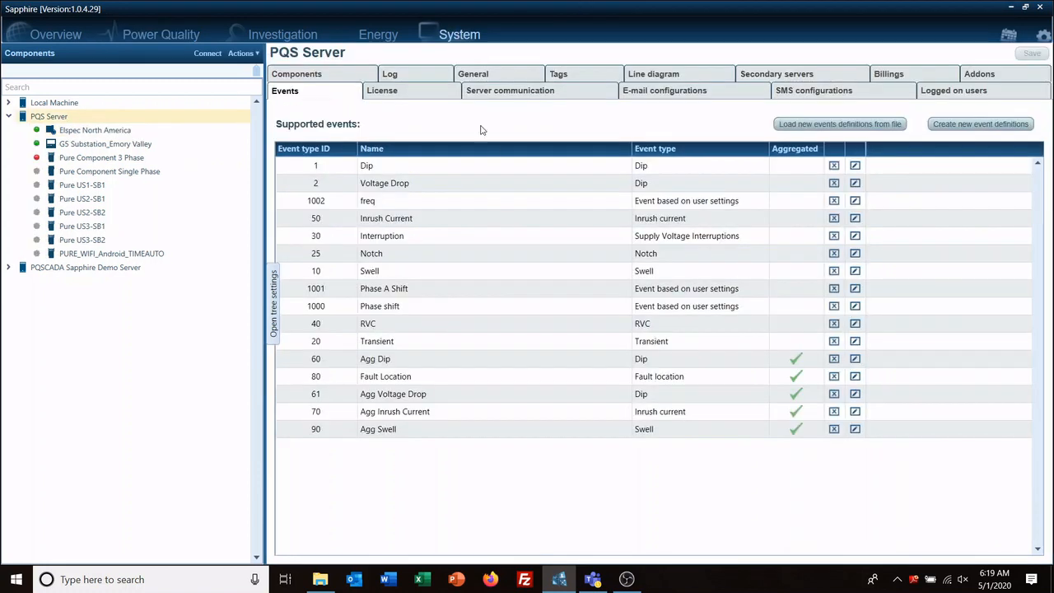
{"action": "mouse_move", "coordinate": [405, 441]}
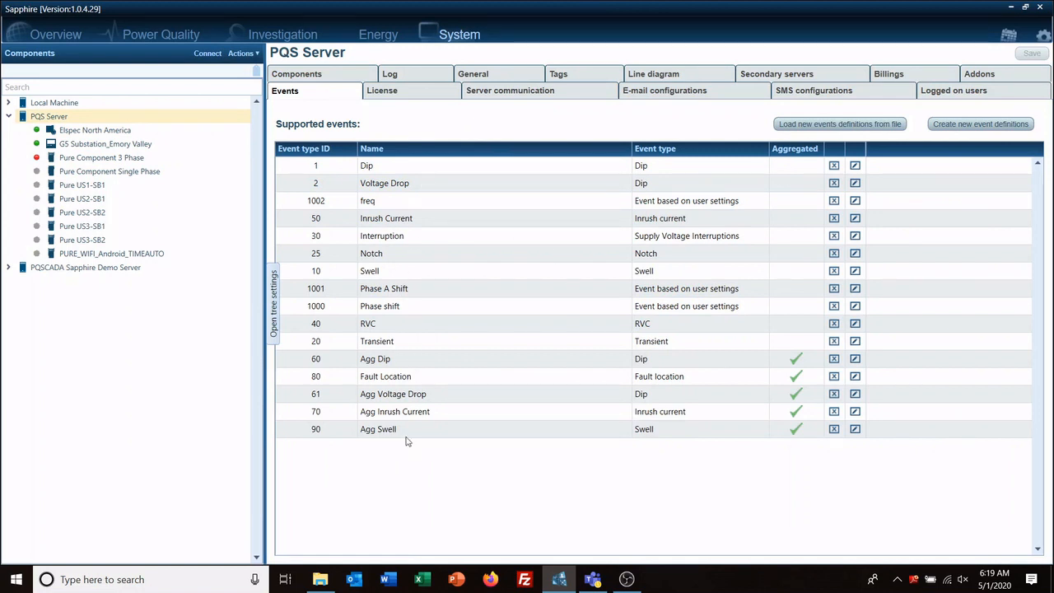
{"action": "mouse_move", "coordinate": [161, 34]}
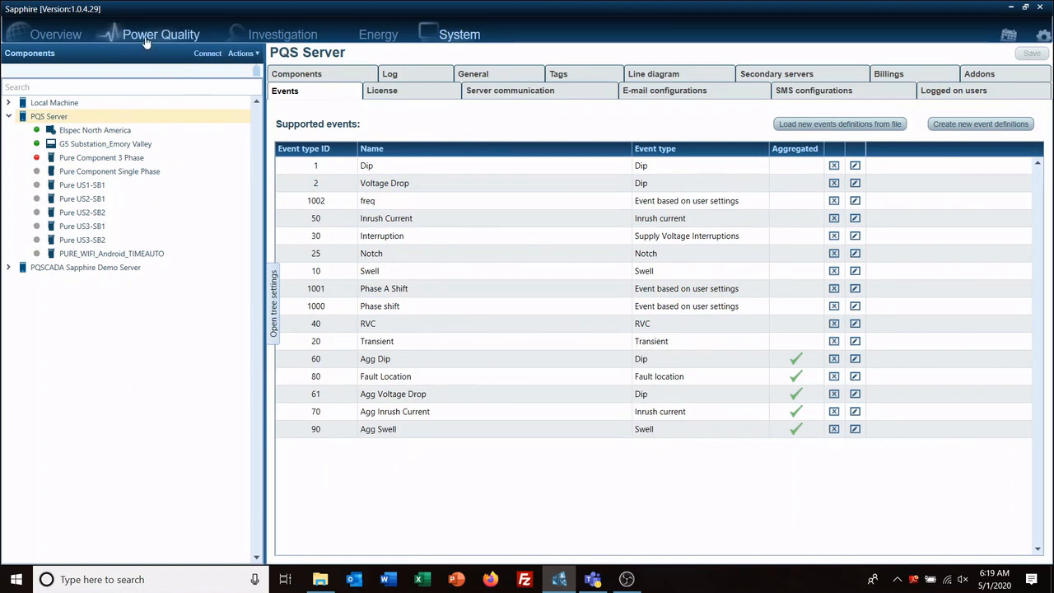
{"action": "left_click", "coordinate": [96, 129]}
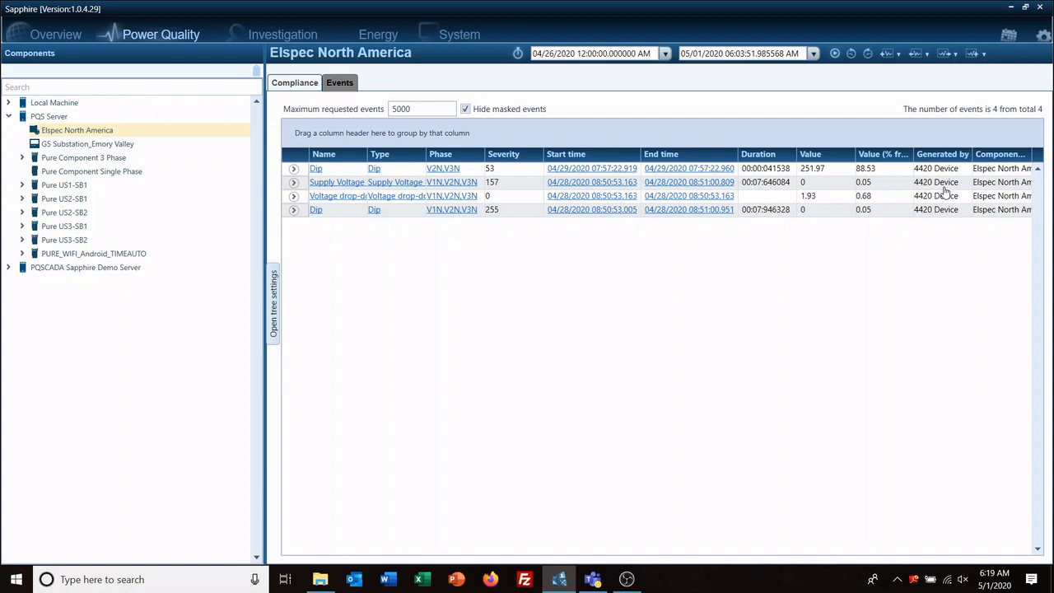
{"action": "mouse_move", "coordinate": [941, 209]}
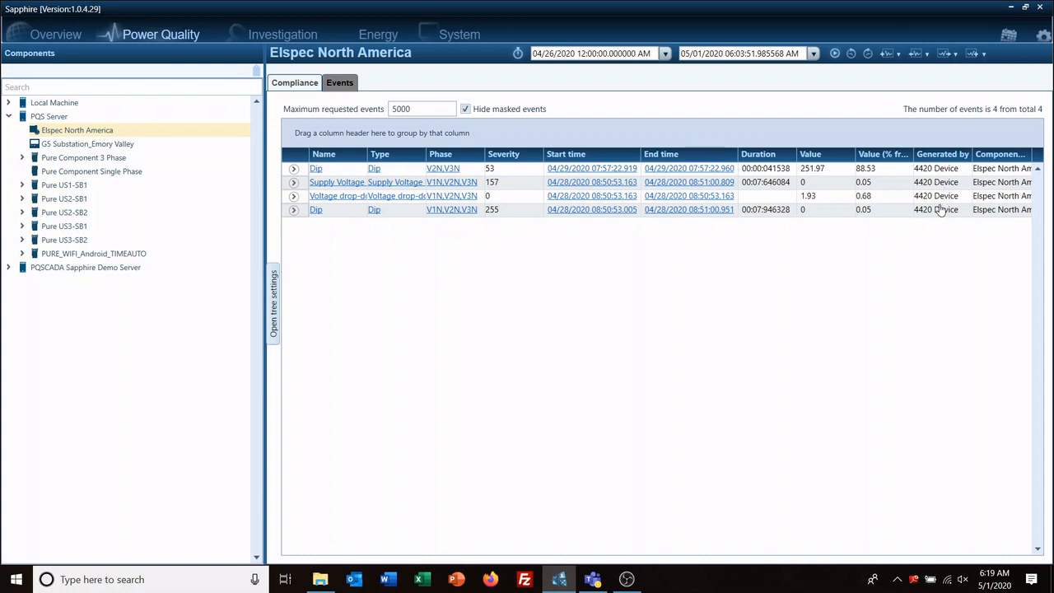
{"action": "mouse_move", "coordinate": [635, 300]}
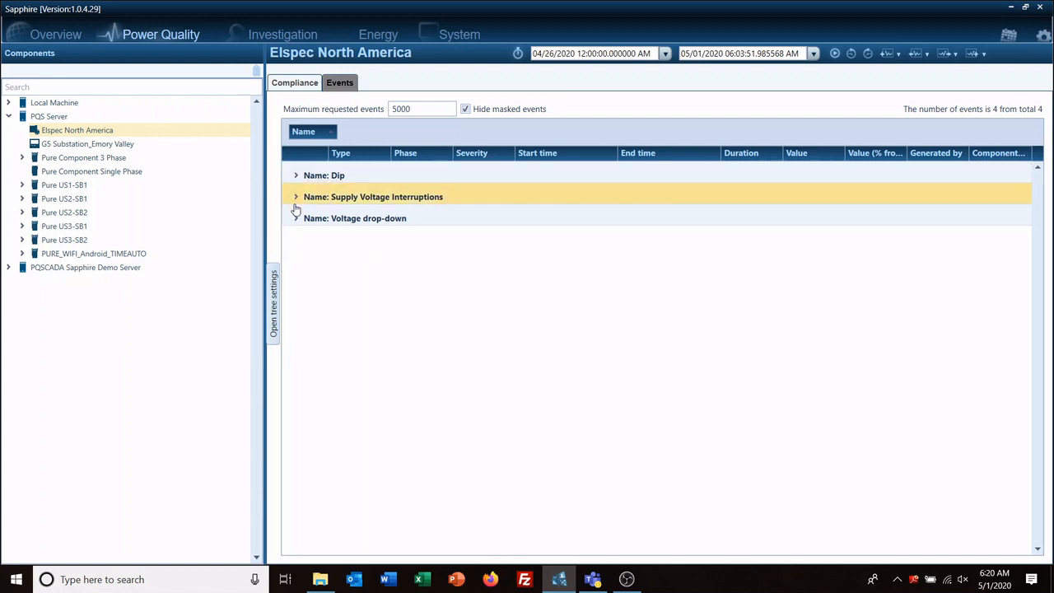
Step: Browse the Supply Voltage Interruptions and Voltage drop-down event groups, then return to the flat list sorted by type
{"action": "left_click", "coordinate": [297, 197]}
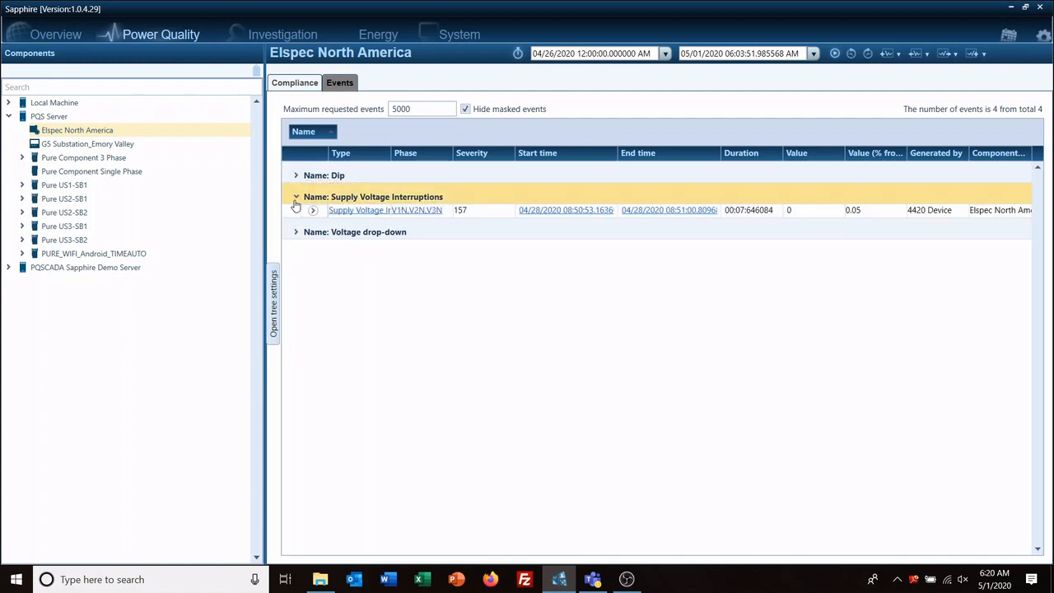
{"action": "left_click", "coordinate": [297, 197]}
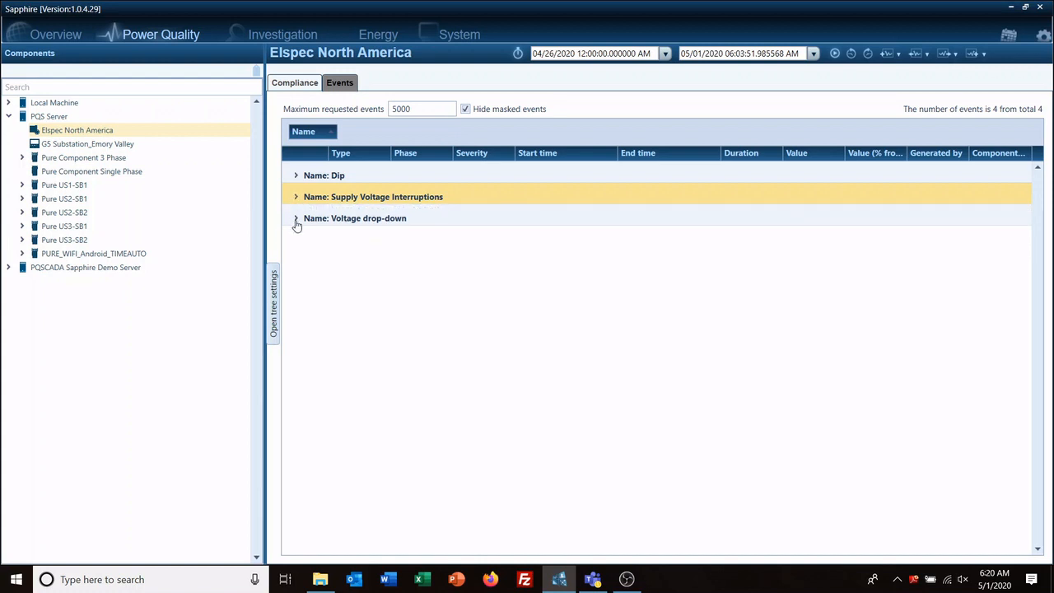
{"action": "left_click", "coordinate": [296, 217]}
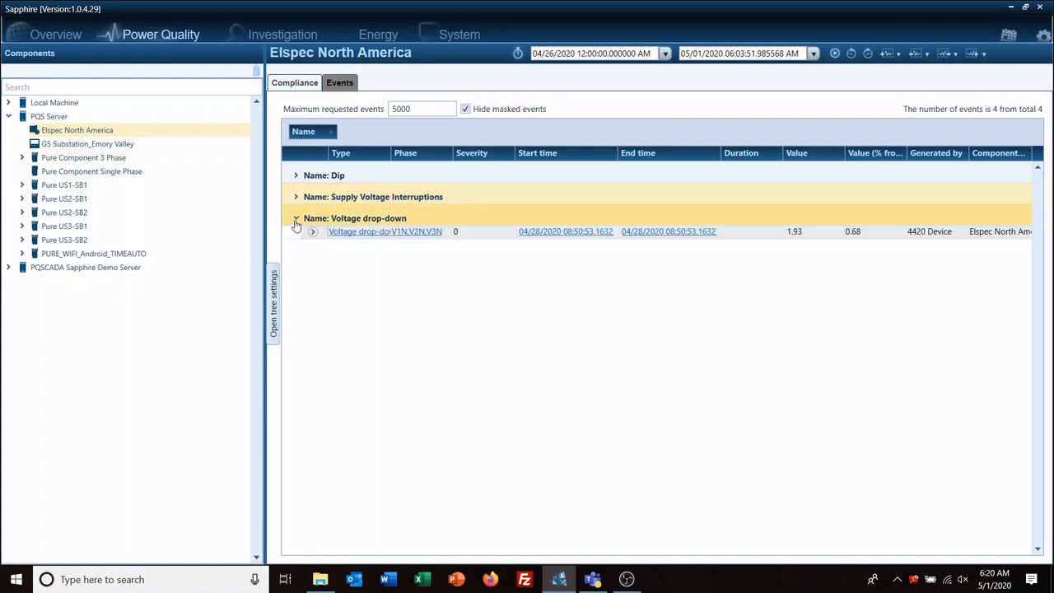
{"action": "left_click", "coordinate": [296, 218]}
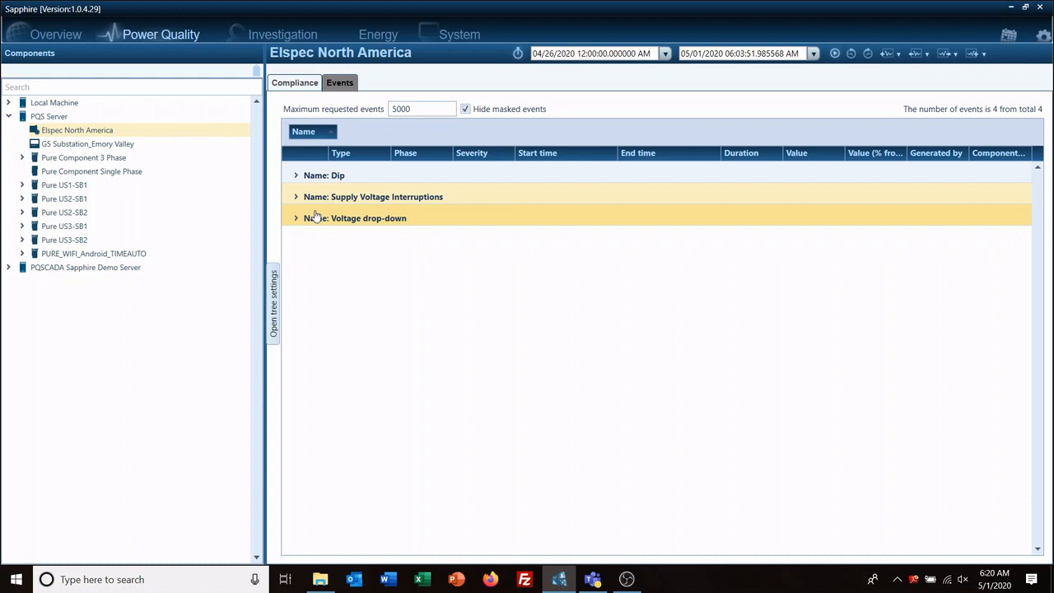
{"action": "mouse_move", "coordinate": [359, 247]}
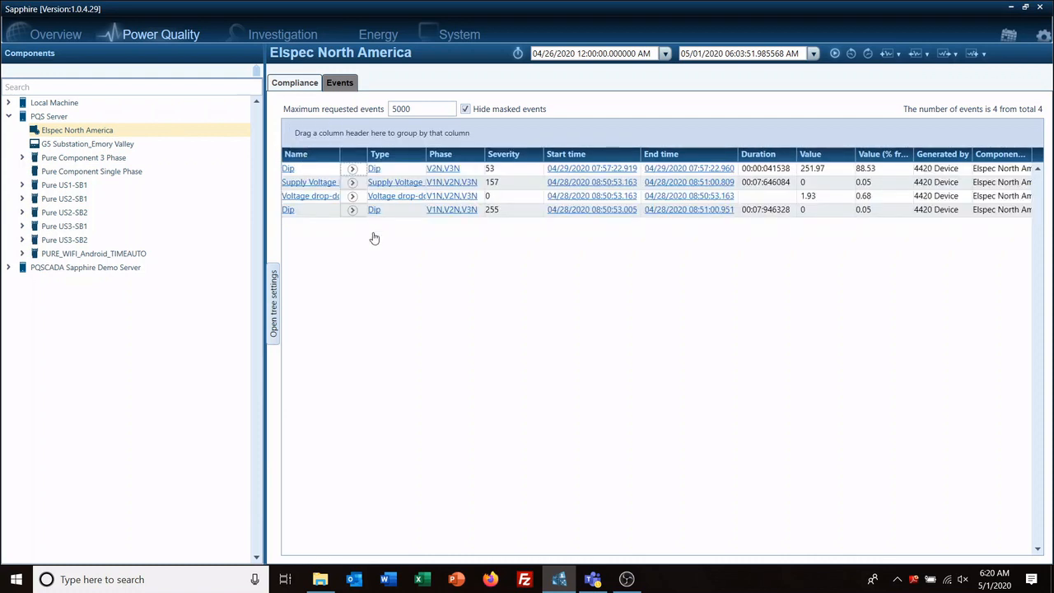
{"action": "left_click", "coordinate": [379, 155]}
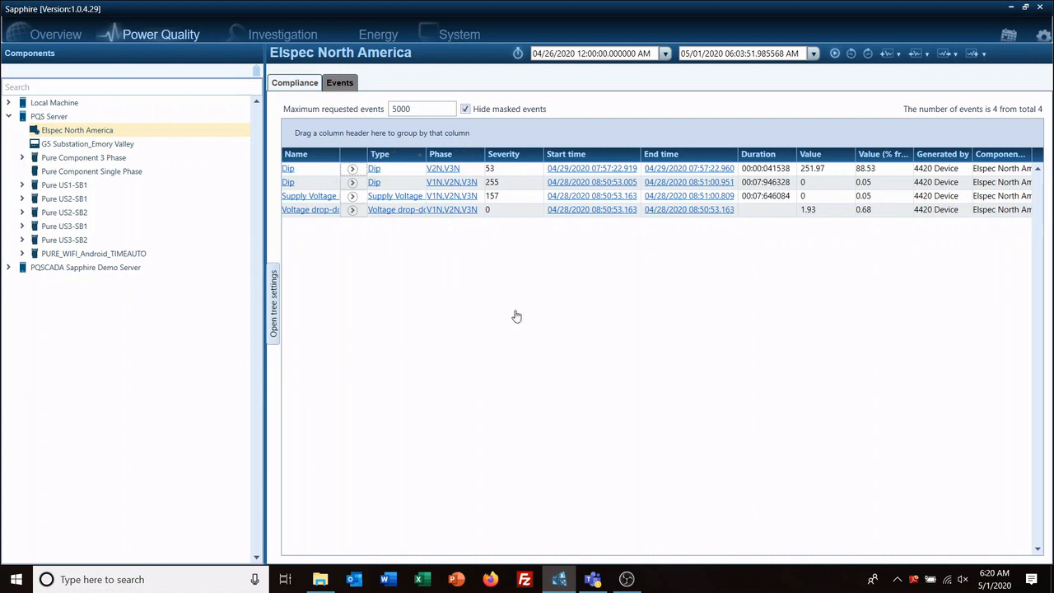
{"action": "mouse_move", "coordinate": [695, 257]}
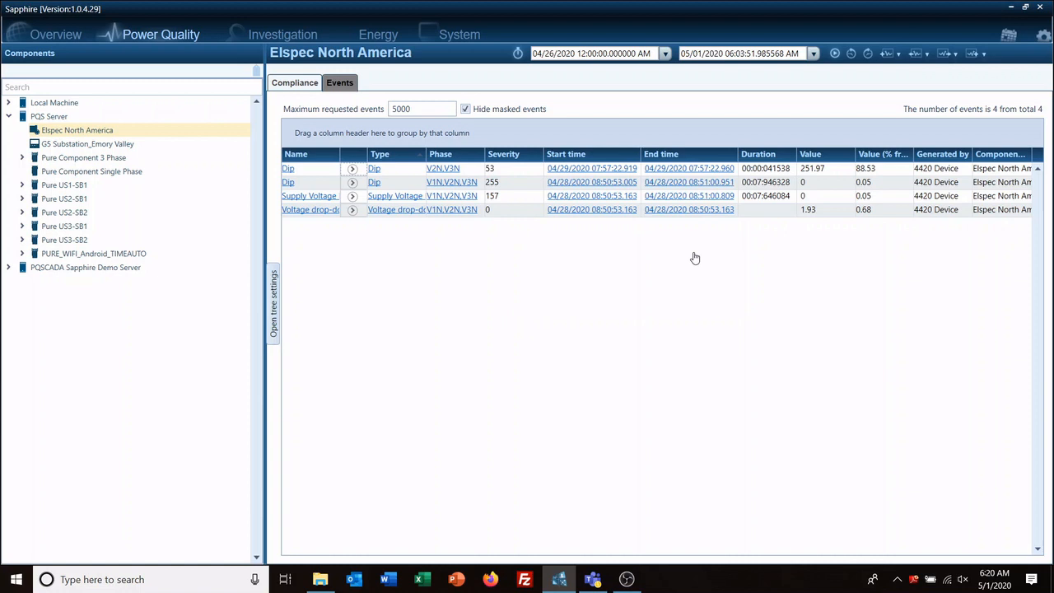
{"action": "mouse_move", "coordinate": [492, 191]}
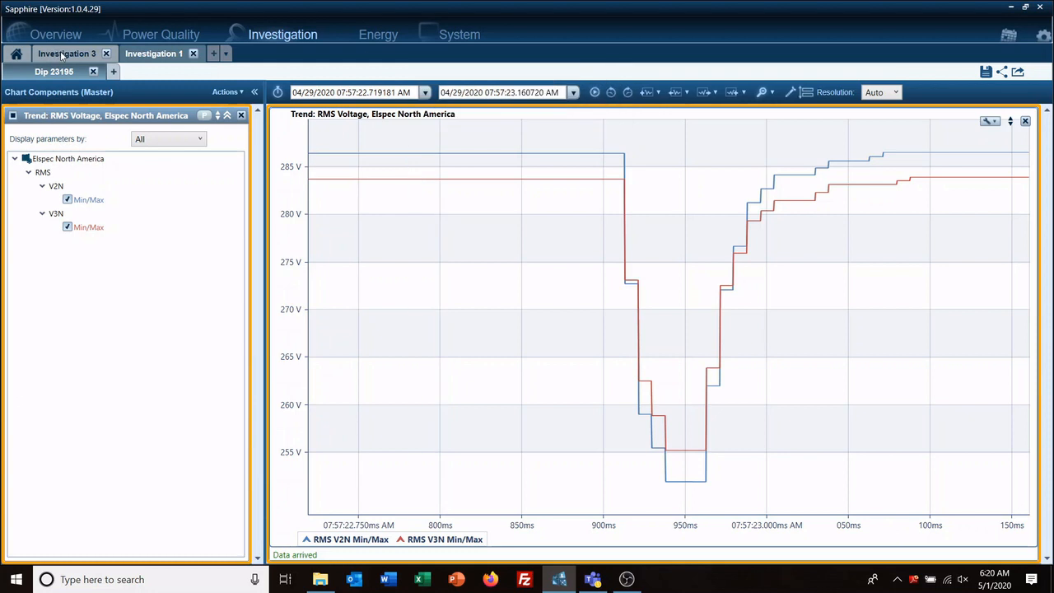
{"action": "mouse_move", "coordinate": [453, 204]}
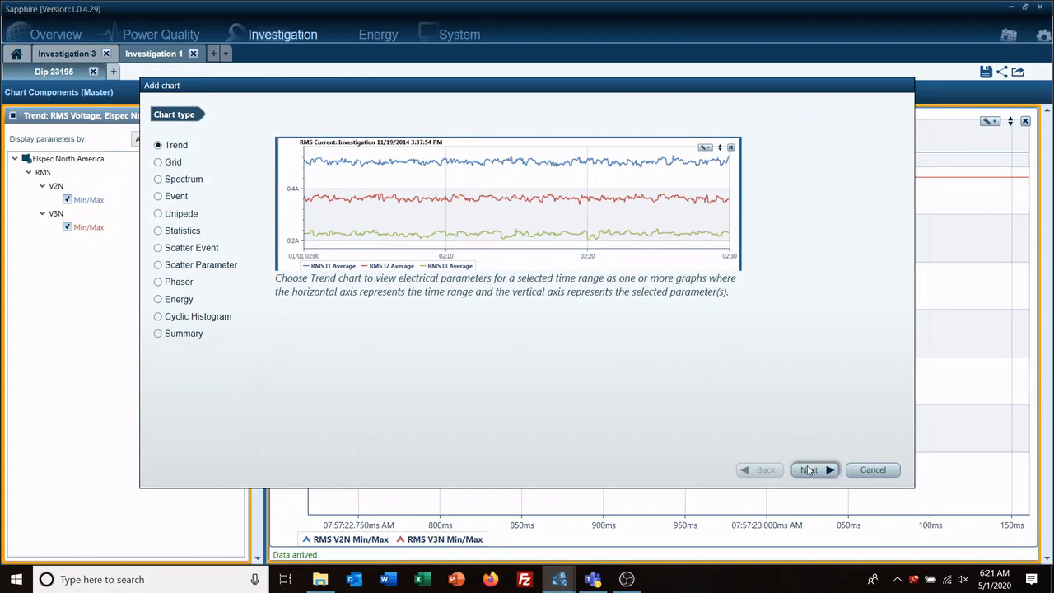
Step: Add the RMS average of currents I1–I3 as a chart parameter
{"action": "left_click", "coordinate": [810, 469]}
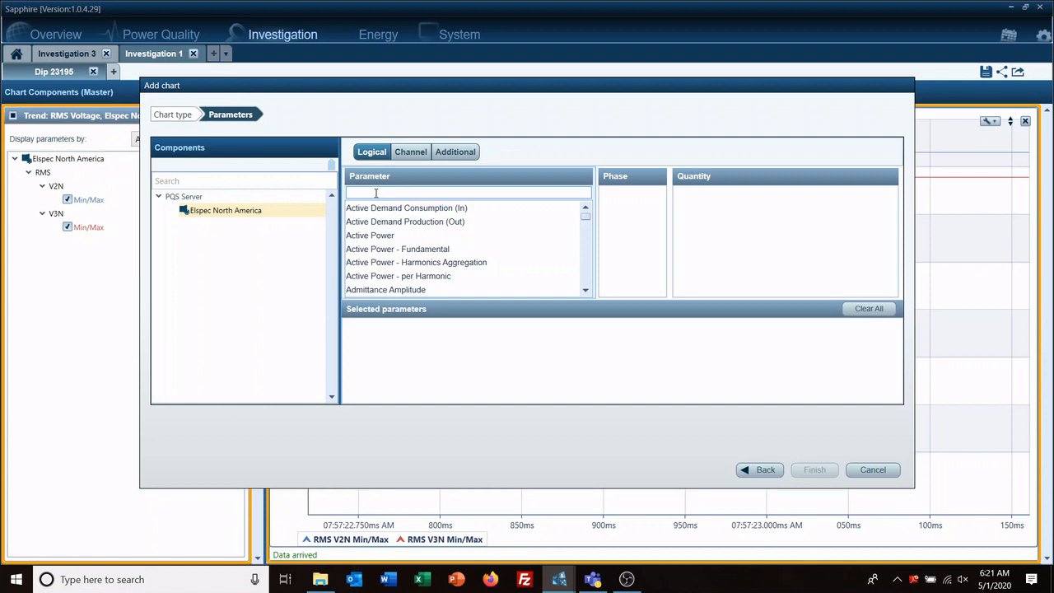
{"action": "type", "text": "rms"}
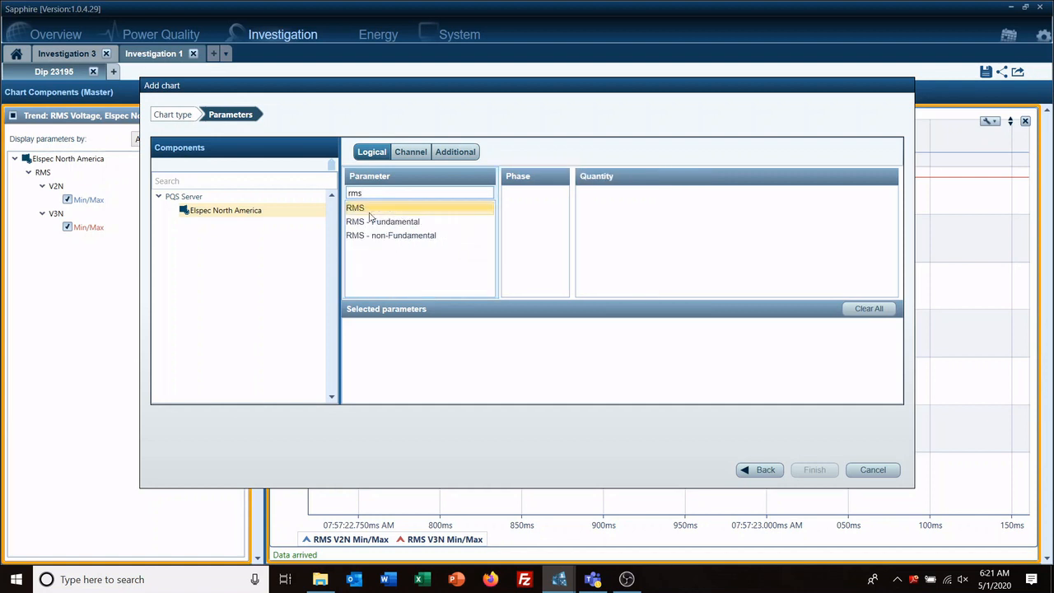
{"action": "left_click", "coordinate": [355, 207]}
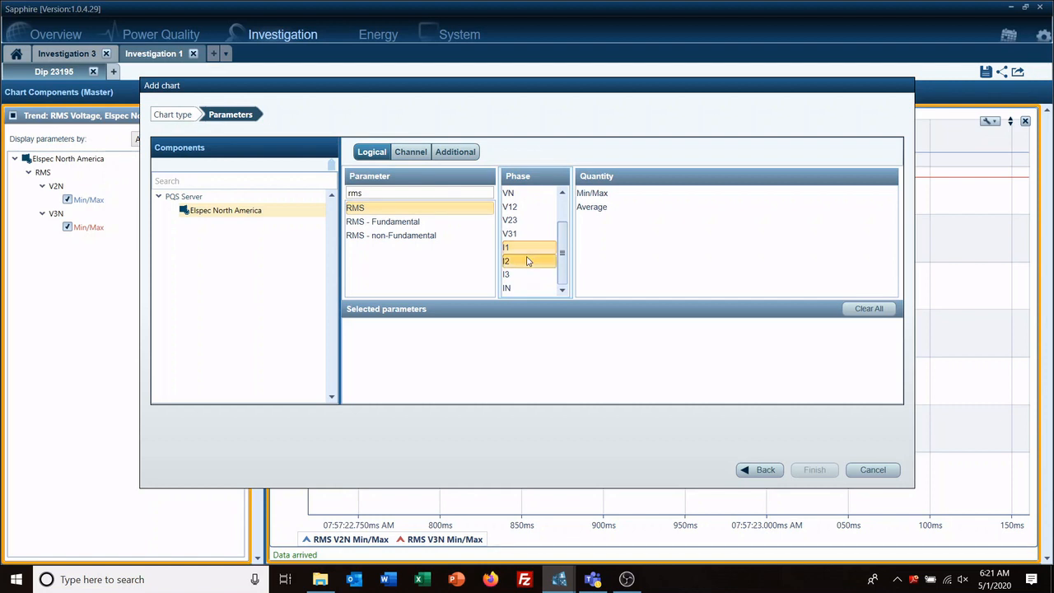
{"action": "left_click", "coordinate": [591, 207]}
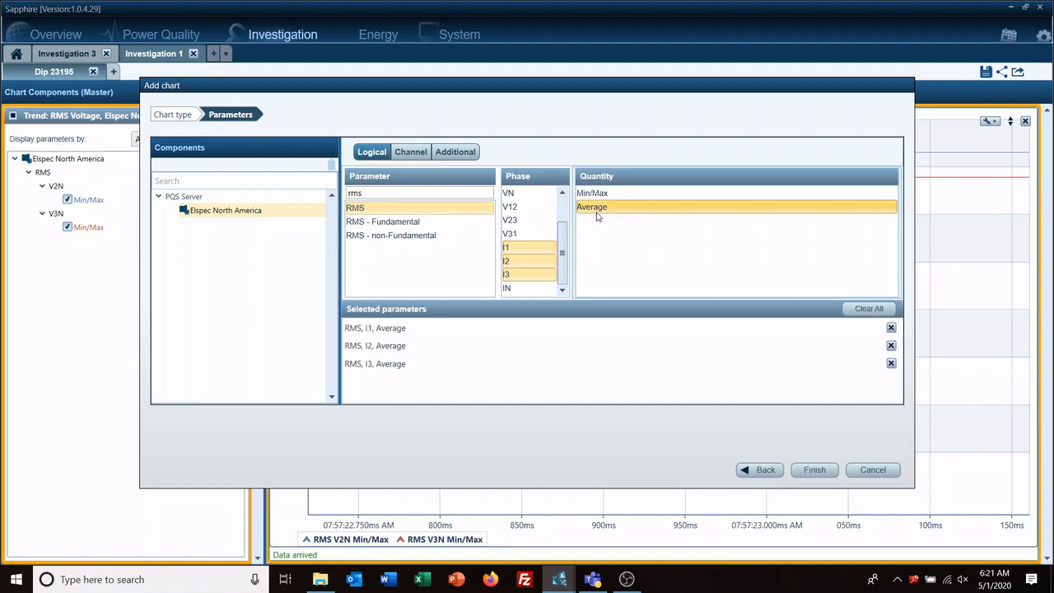
Step: Add Waveform min/max for V1N–V3N and I1–I3 and create the trend charts
{"action": "left_click", "coordinate": [591, 208]}
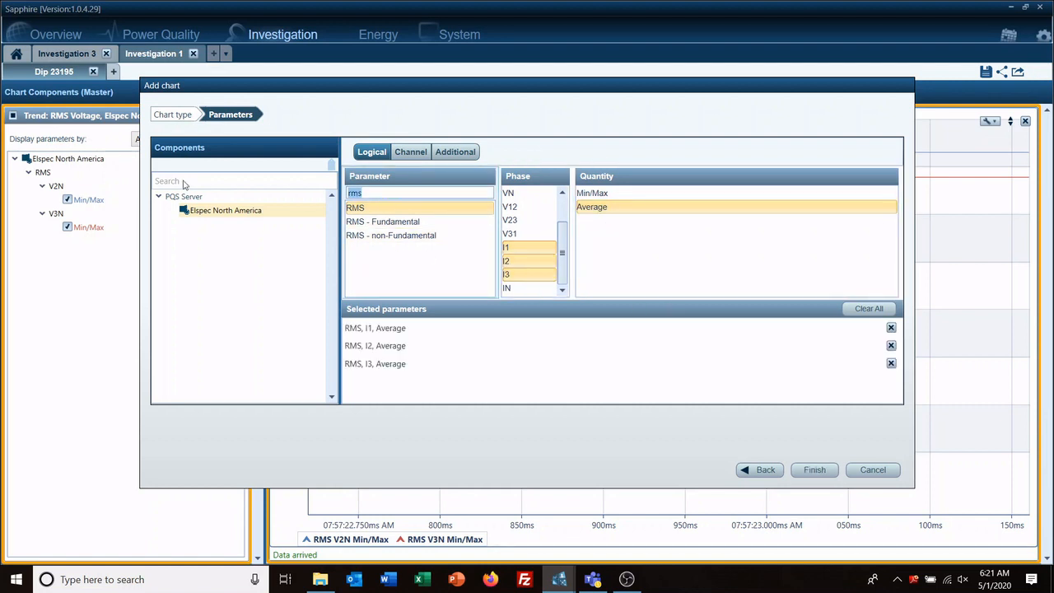
{"action": "type", "text": "wave"}
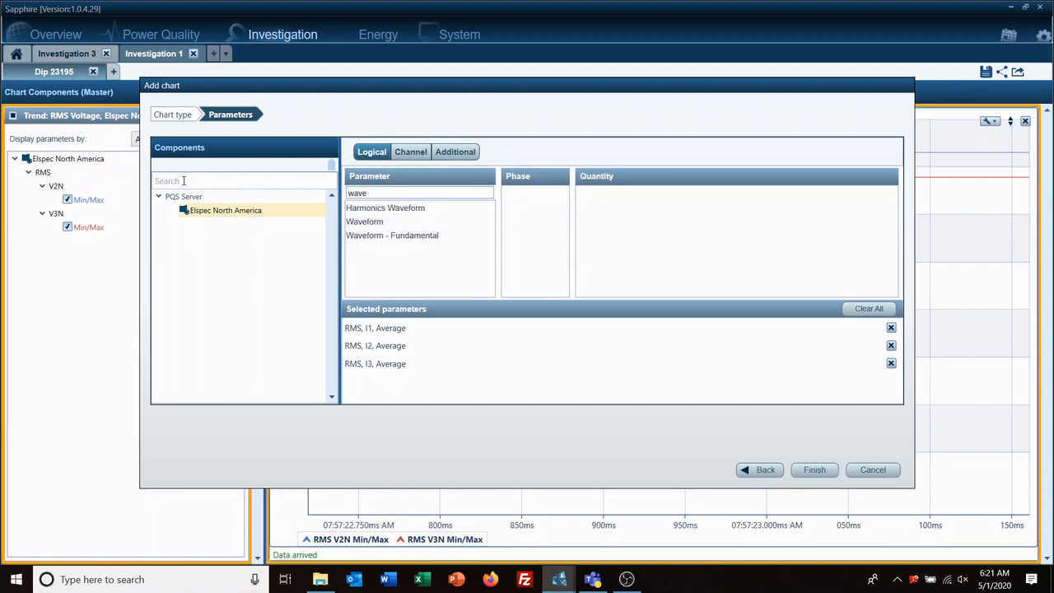
{"action": "left_click", "coordinate": [366, 220]}
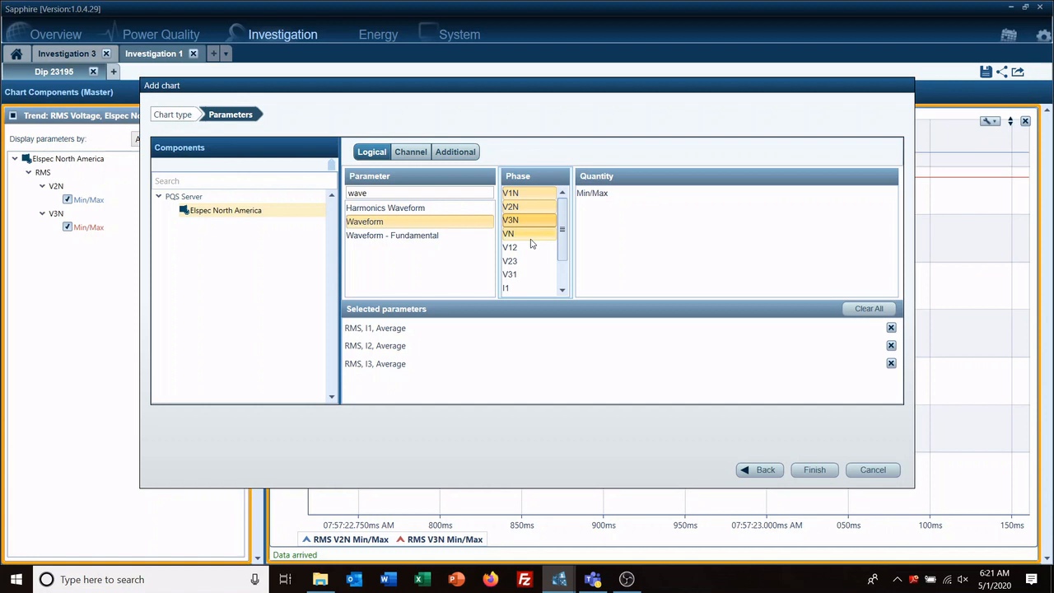
{"action": "scroll", "scroll_direction": "down", "scroll_amount": 3}
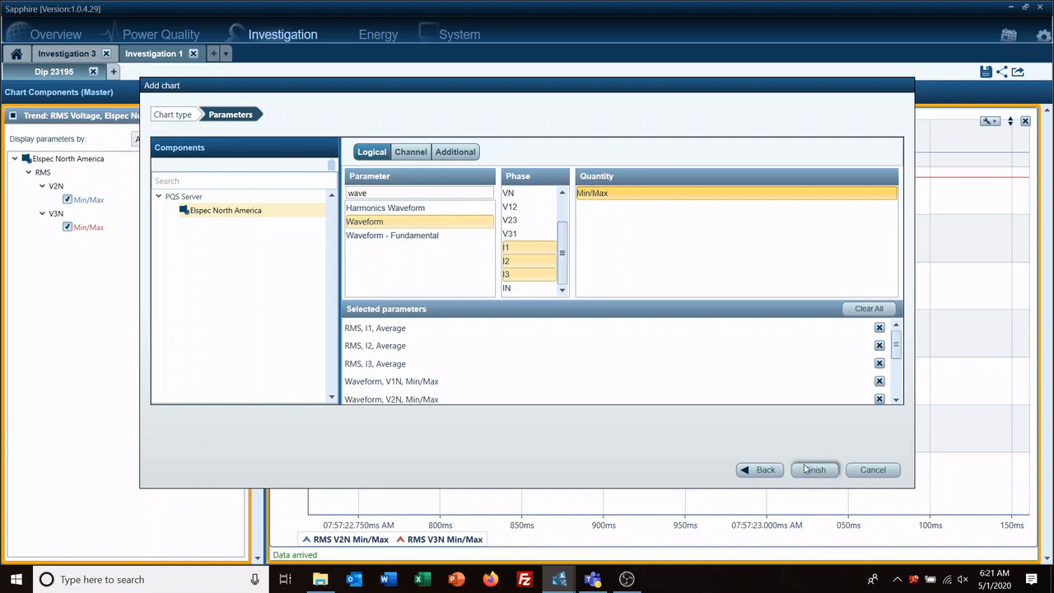
{"action": "left_click", "coordinate": [813, 470]}
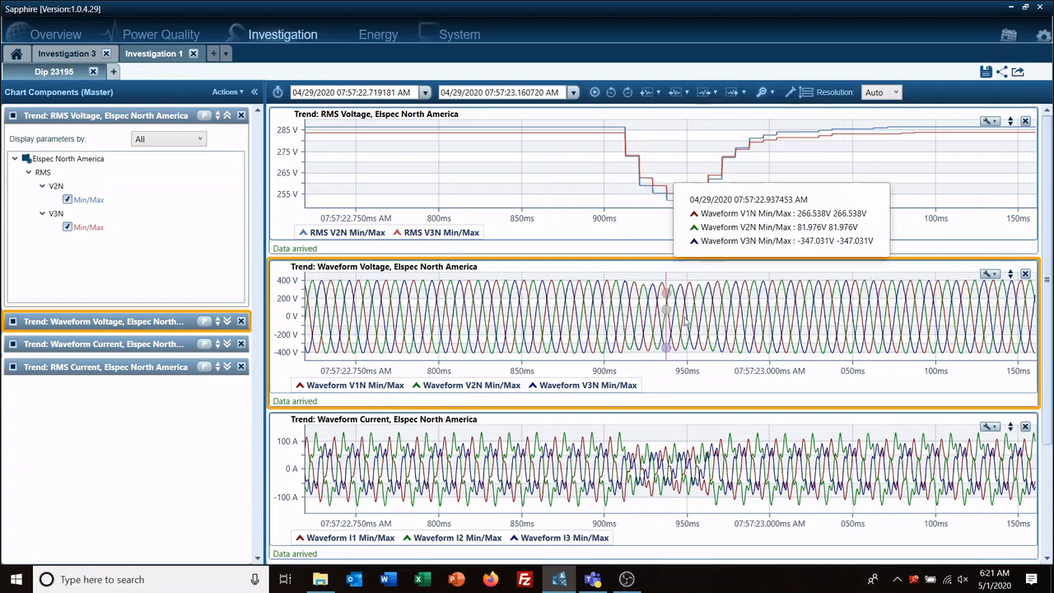
{"action": "mouse_move", "coordinate": [731, 330]}
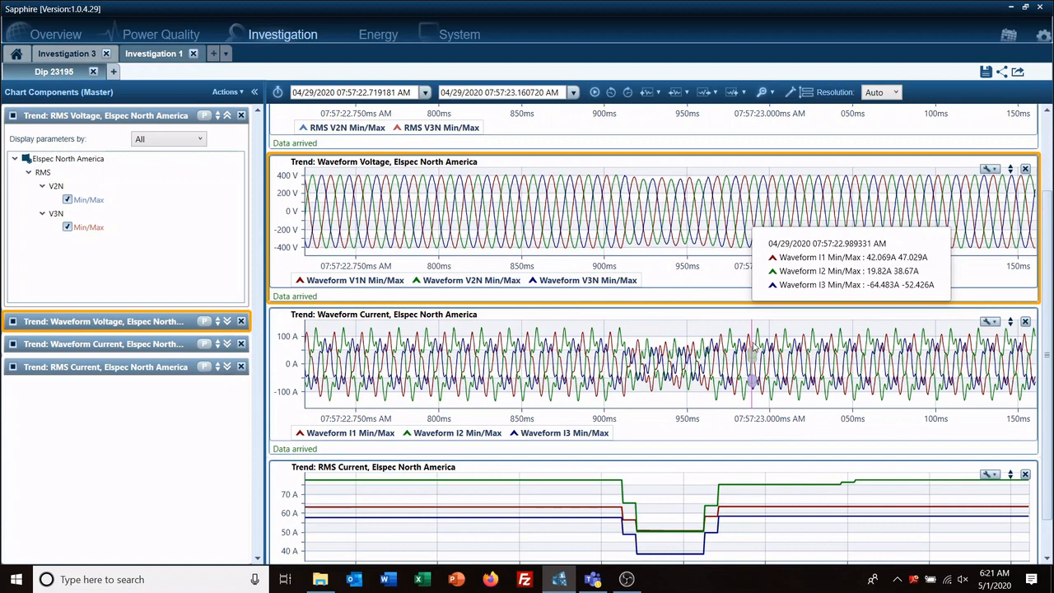
{"action": "mouse_move", "coordinate": [731, 481]}
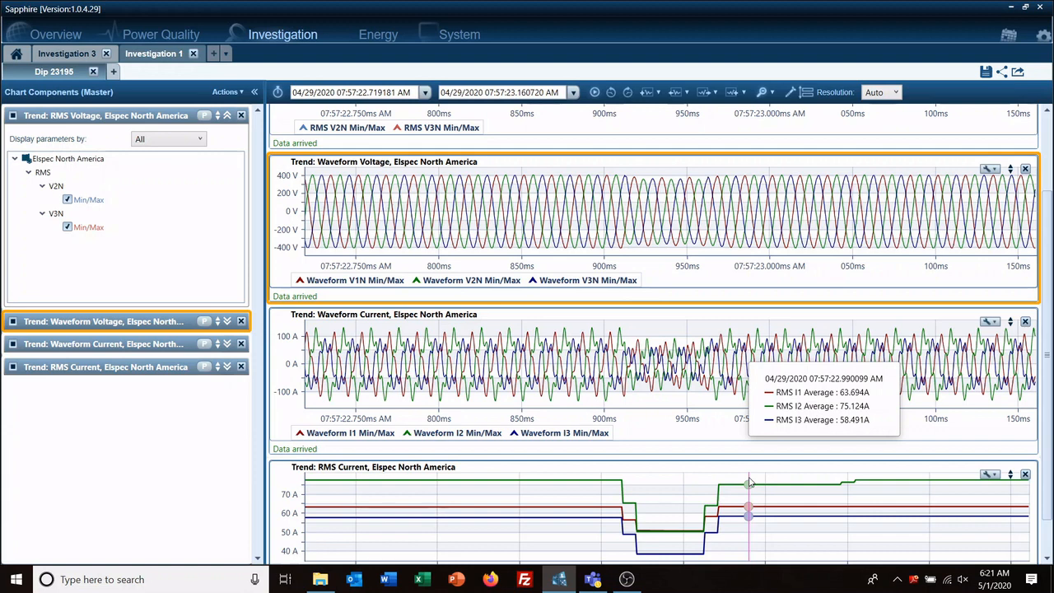
{"action": "mouse_move", "coordinate": [250, 430]}
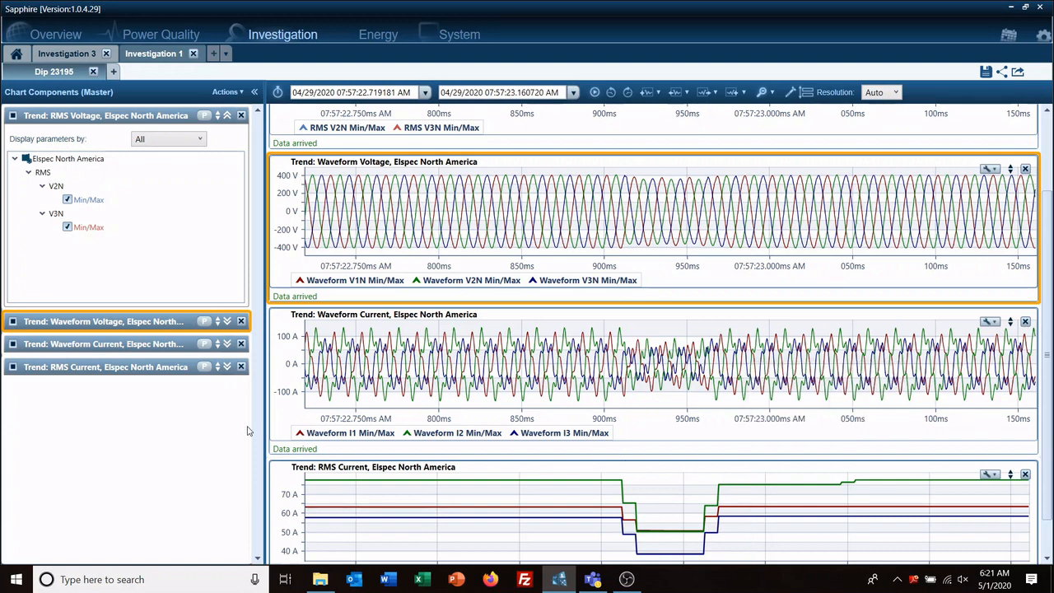
{"action": "mouse_move", "coordinate": [474, 433]}
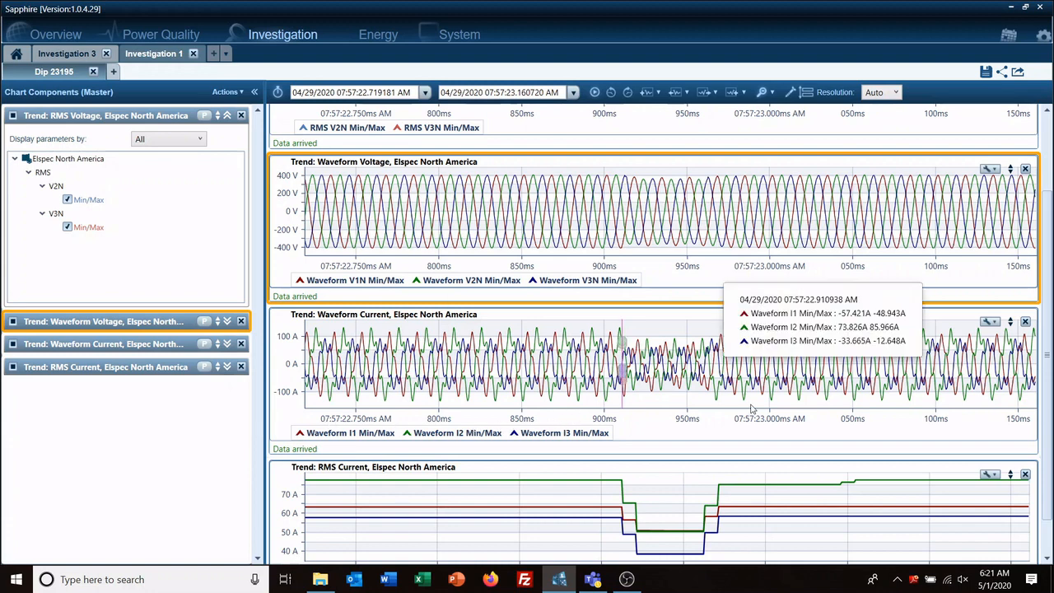
{"action": "mouse_move", "coordinate": [370, 403]}
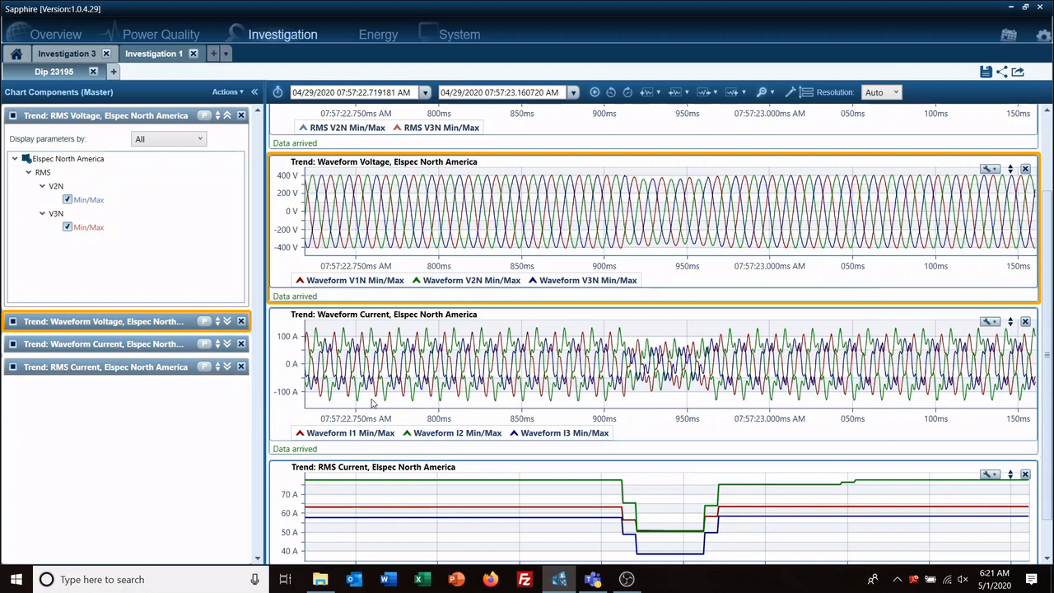
{"action": "mouse_move", "coordinate": [321, 393]}
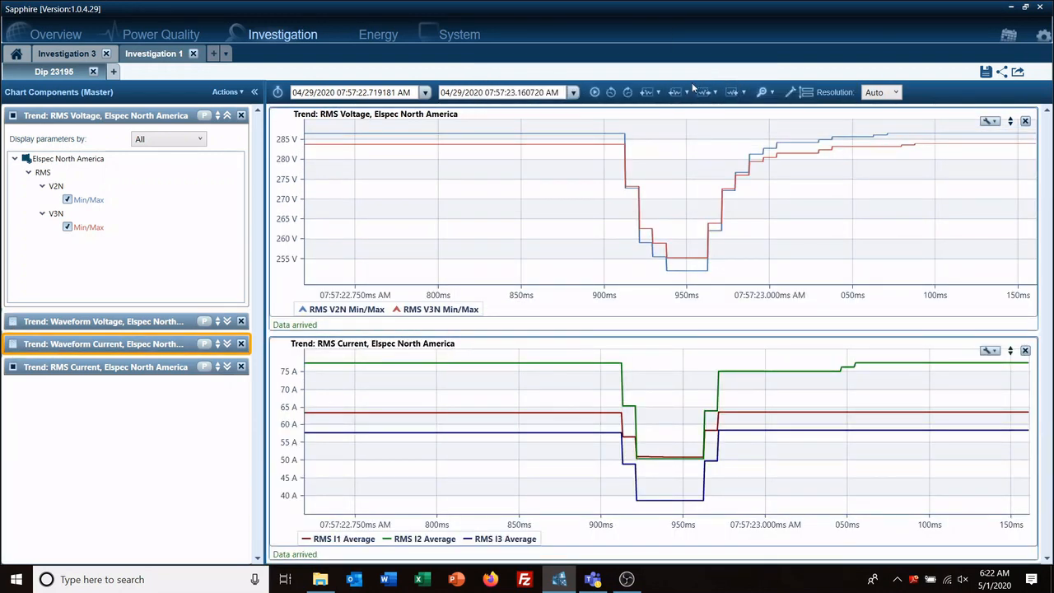
Step: Extend the chart range earlier and later around the dip, then return to the events list
{"action": "left_click", "coordinate": [675, 93]}
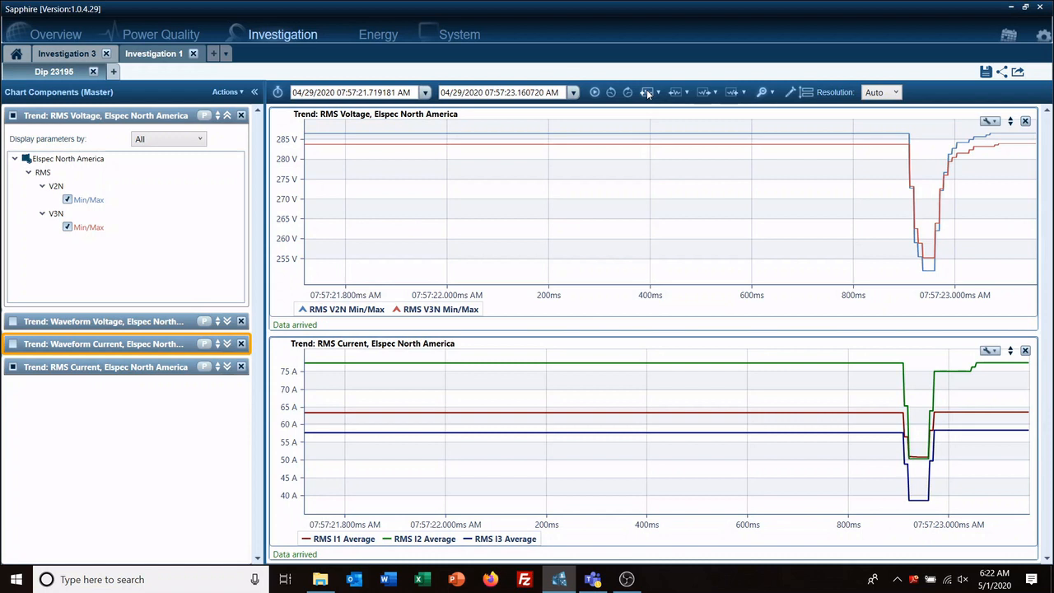
{"action": "mouse_move", "coordinate": [732, 92]}
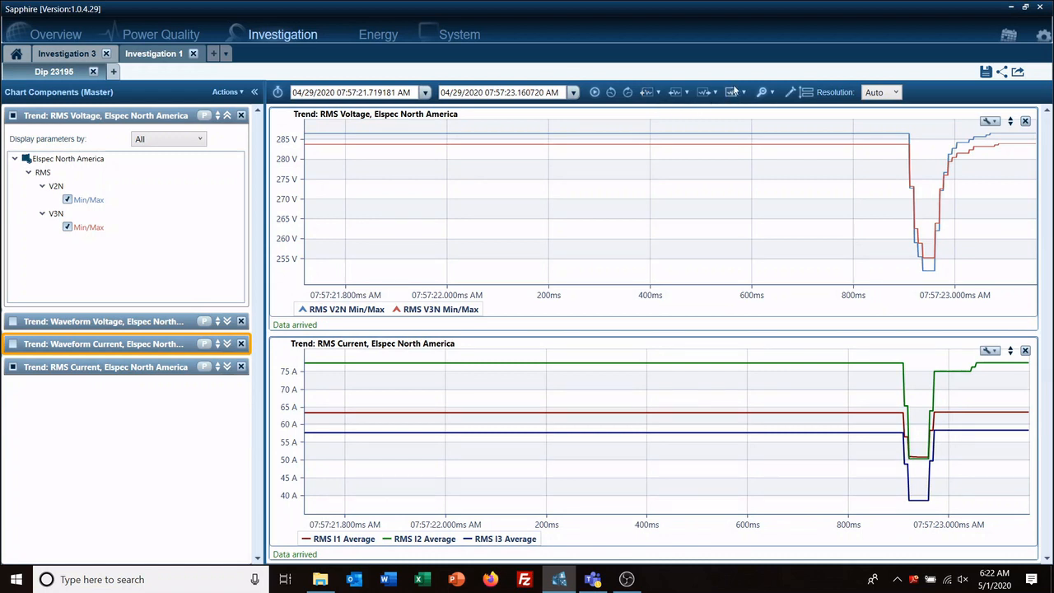
{"action": "left_click", "coordinate": [731, 92]}
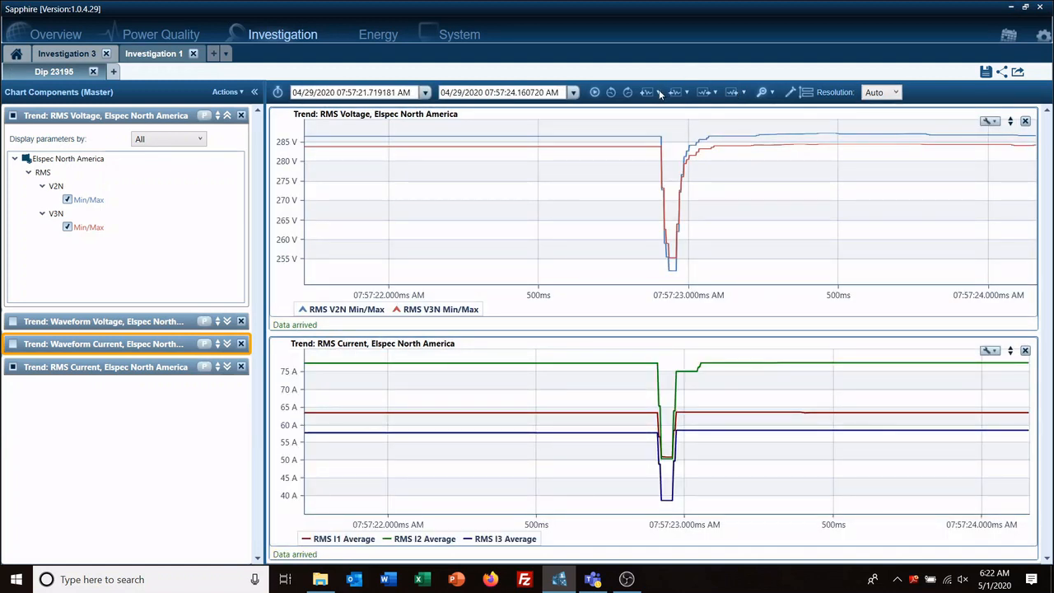
{"action": "mouse_move", "coordinate": [668, 128]}
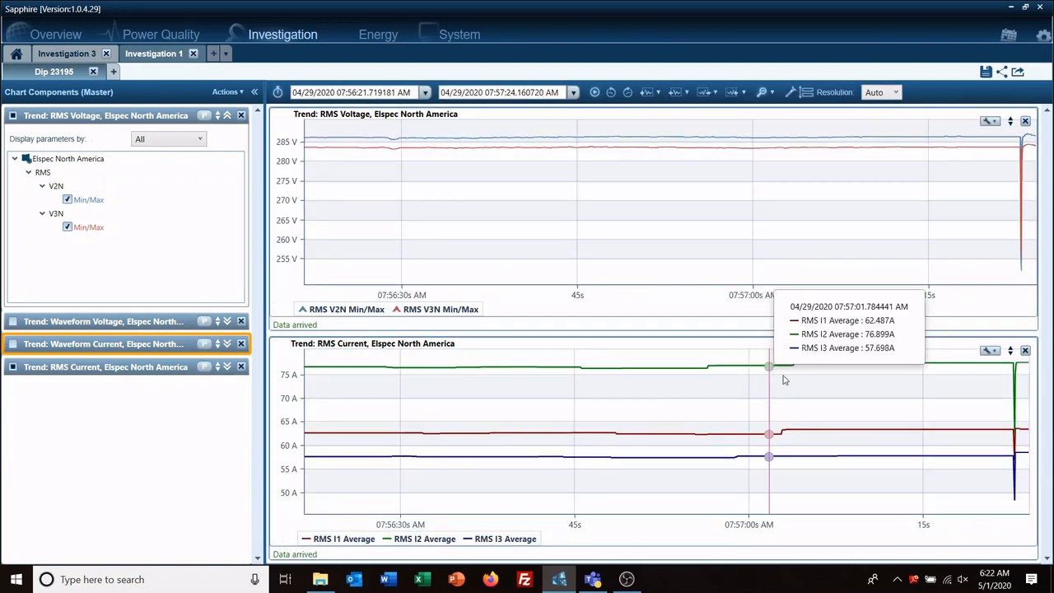
{"action": "mouse_move", "coordinate": [886, 210]}
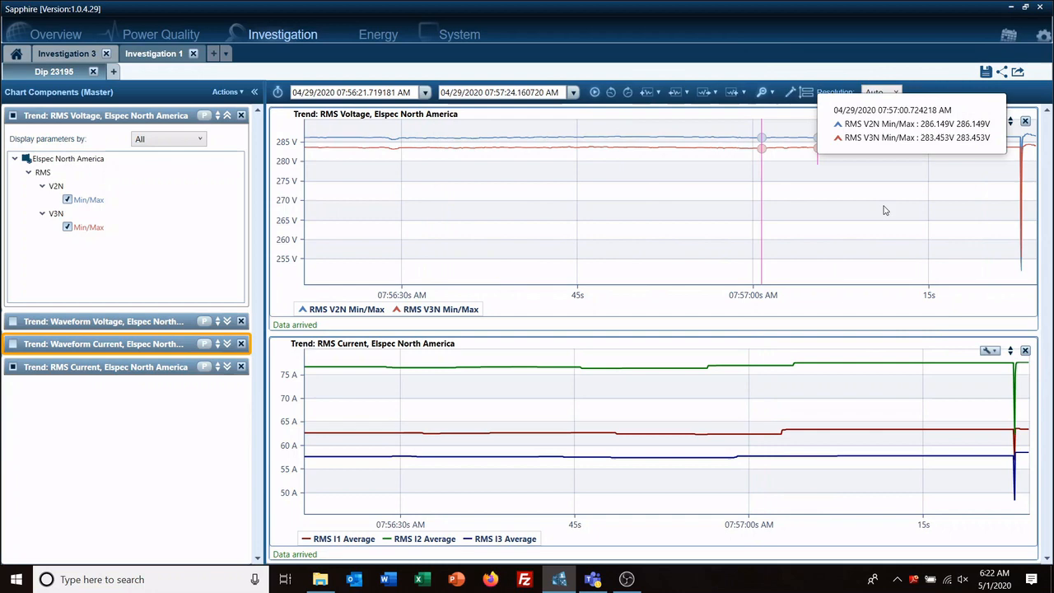
{"action": "mouse_move", "coordinate": [744, 99]}
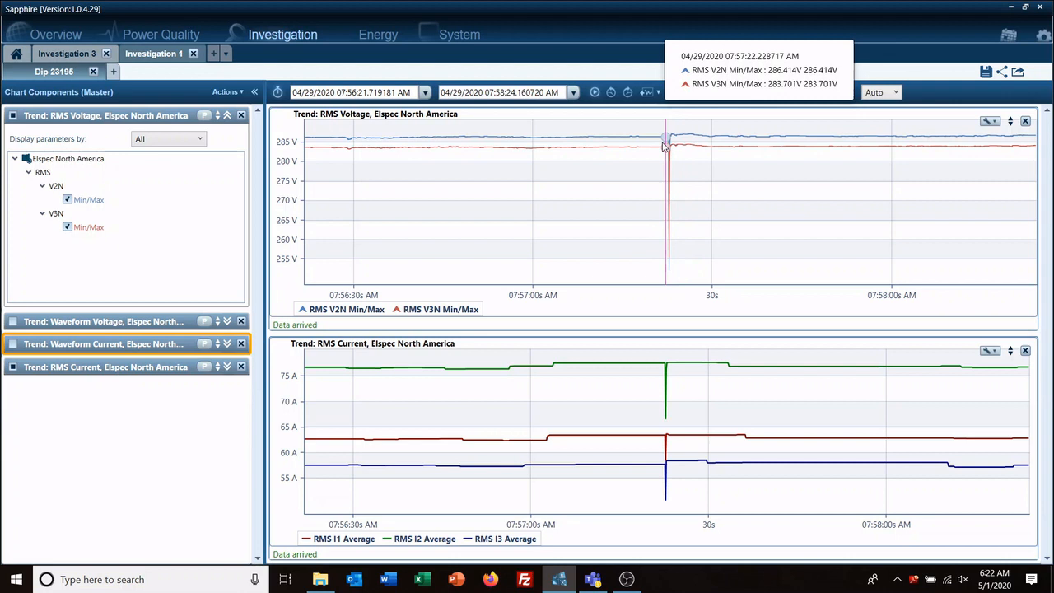
{"action": "mouse_move", "coordinate": [625, 138]}
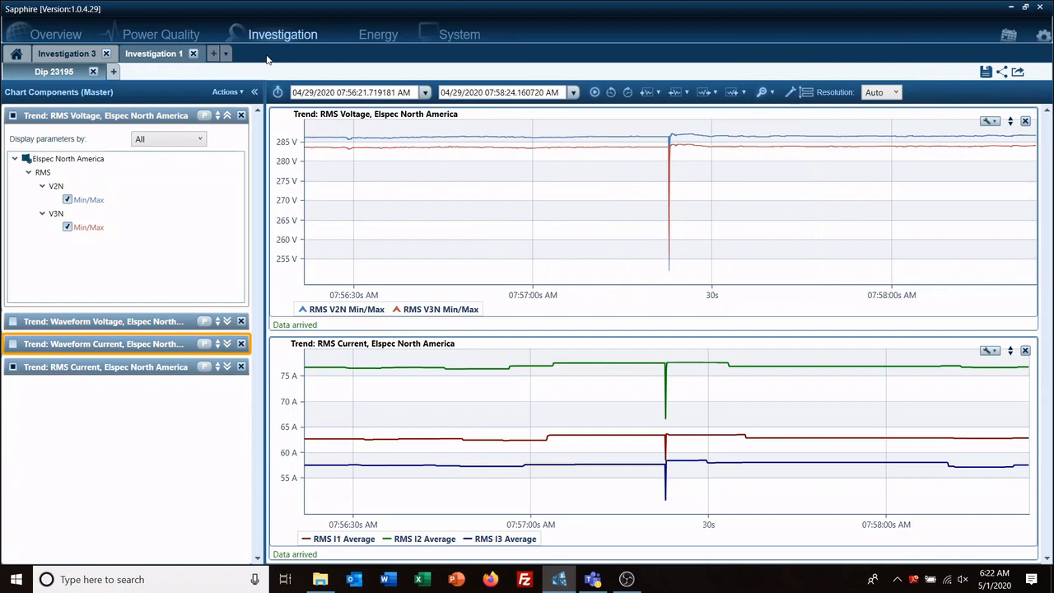
{"action": "left_click", "coordinate": [161, 33]}
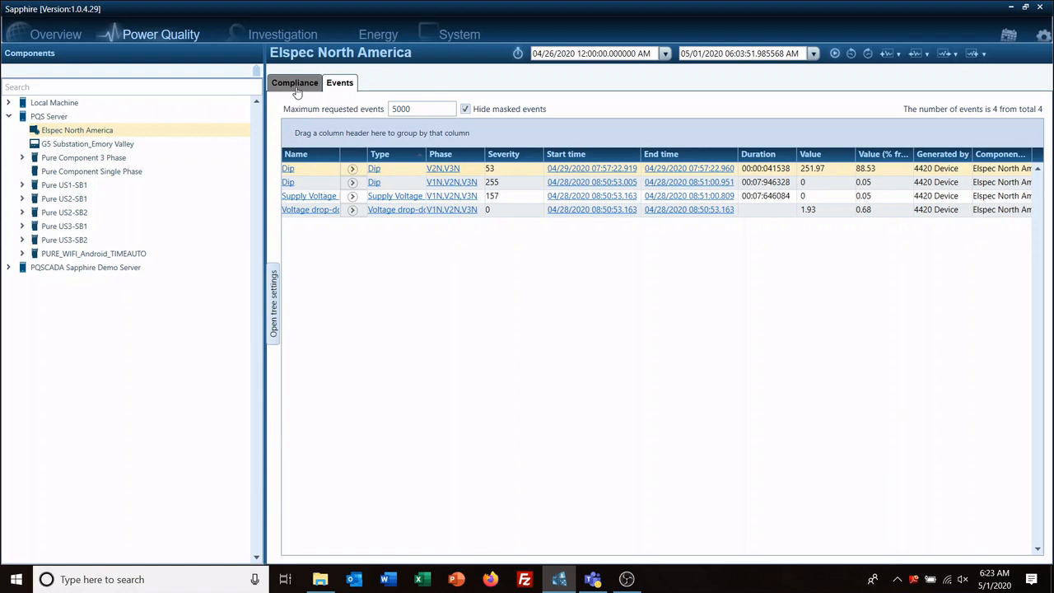
{"action": "mouse_move", "coordinate": [306, 89]}
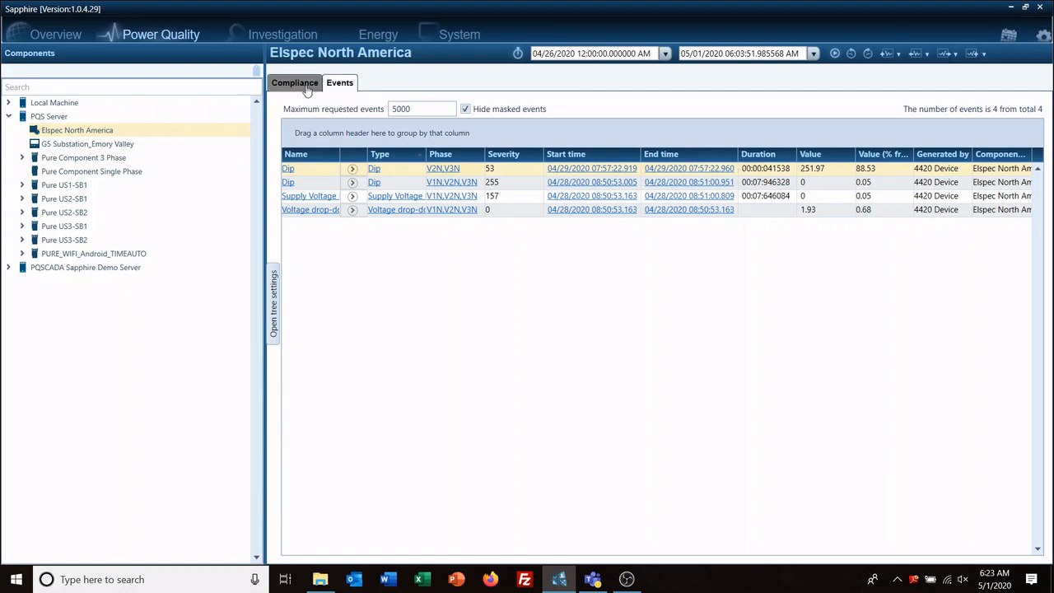